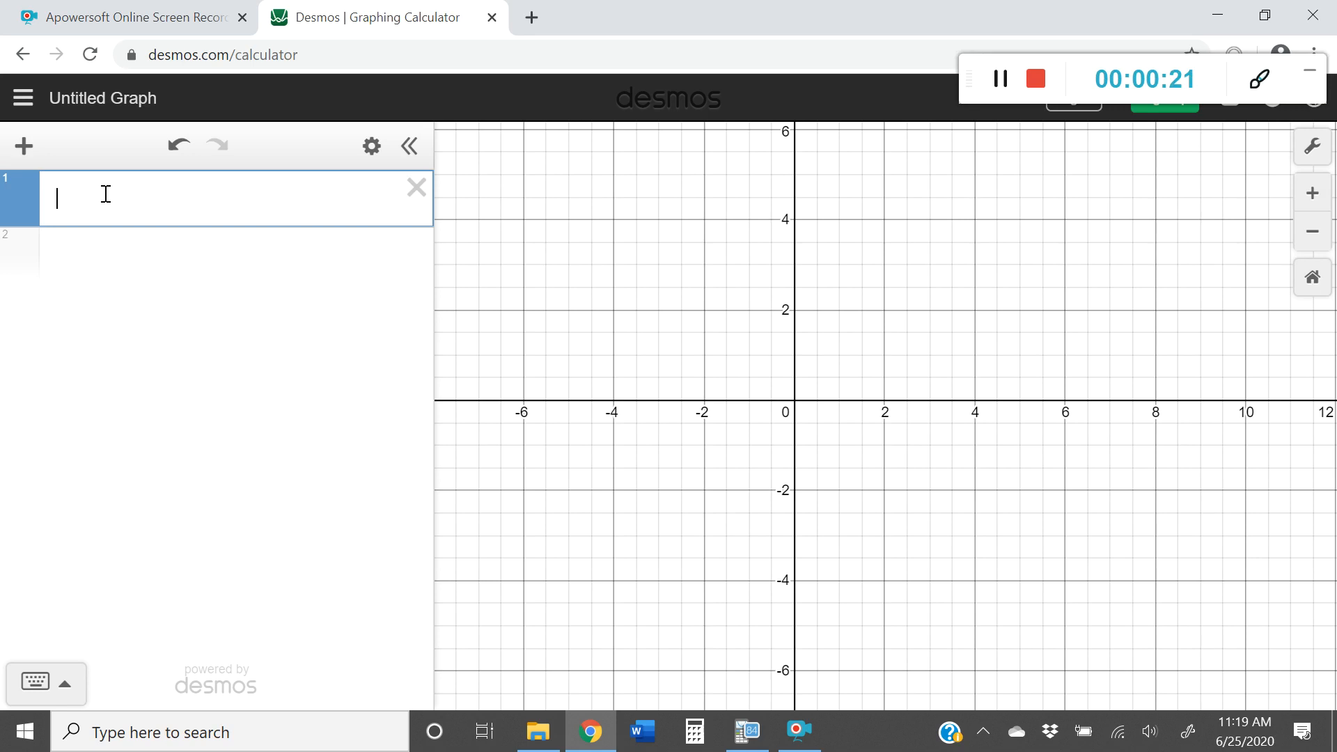
- Enter y = mx + b as the first expression
text(y)
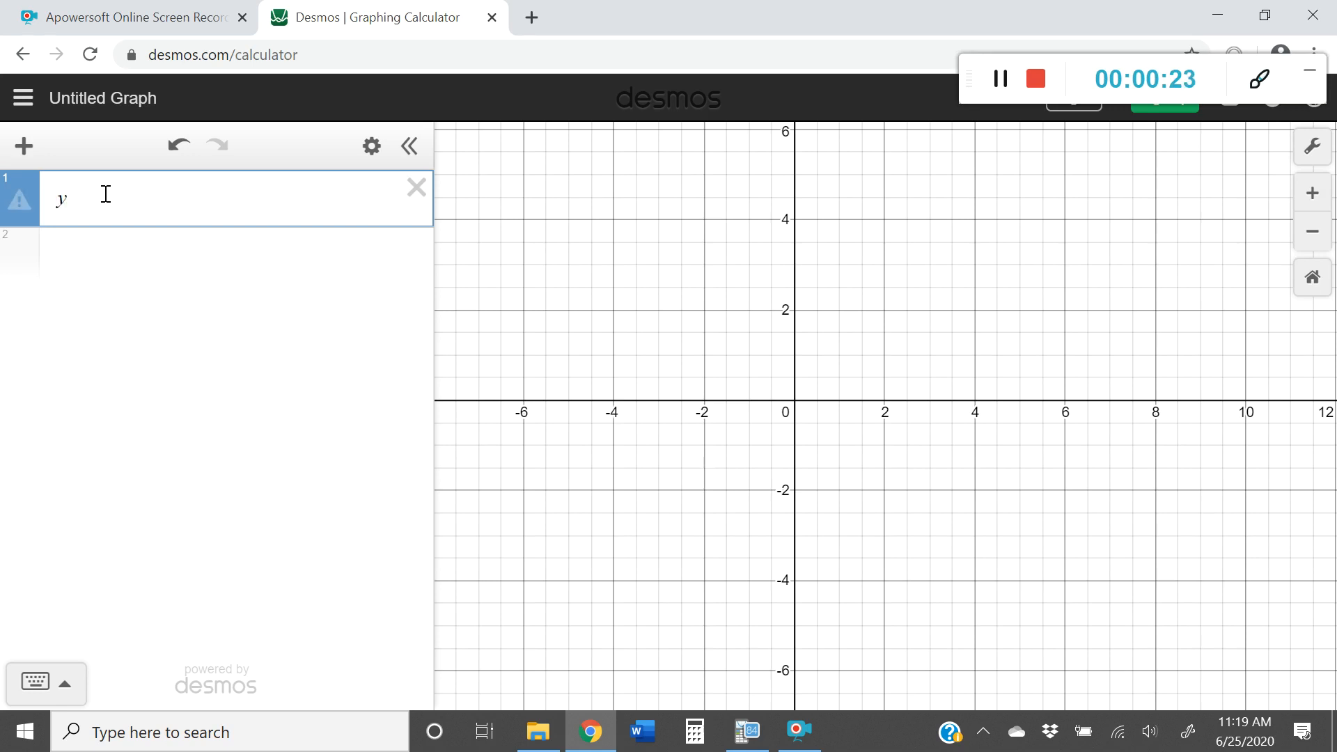
text(=m)
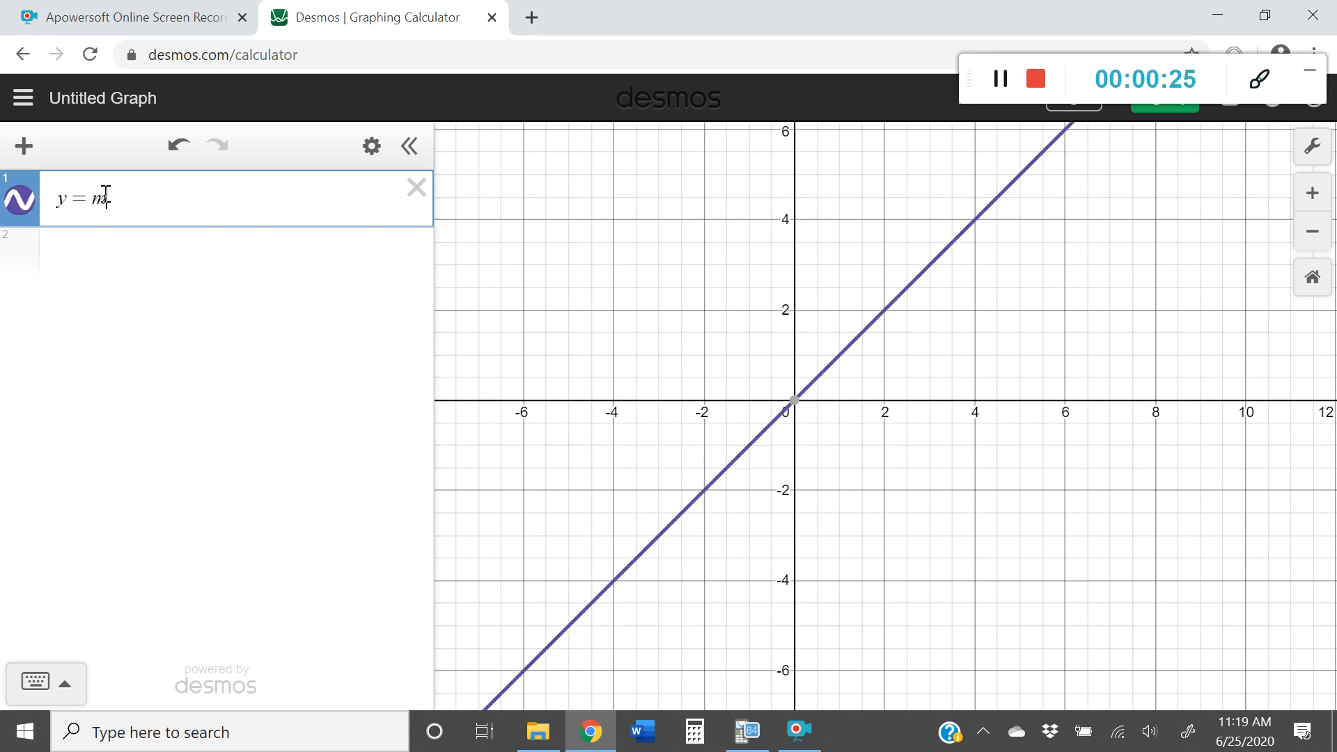
text(x + b)
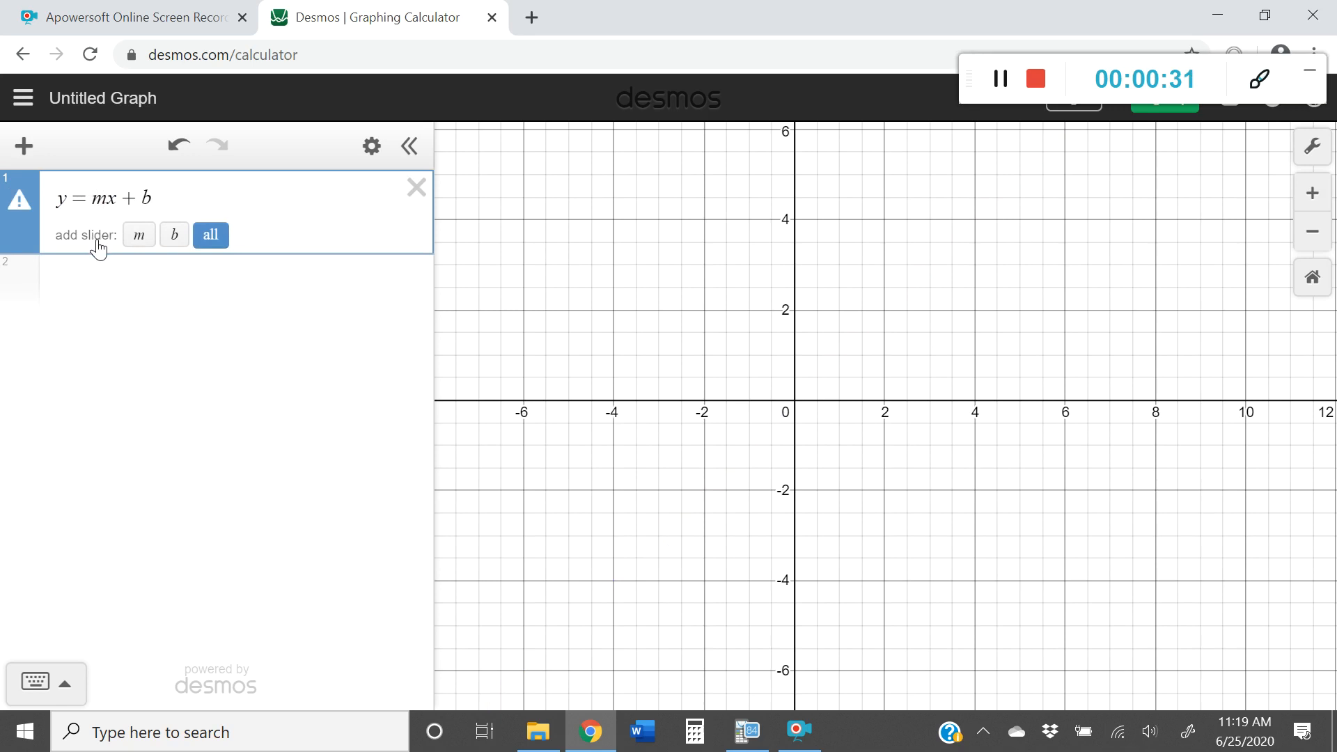
mouse_move(71, 248)
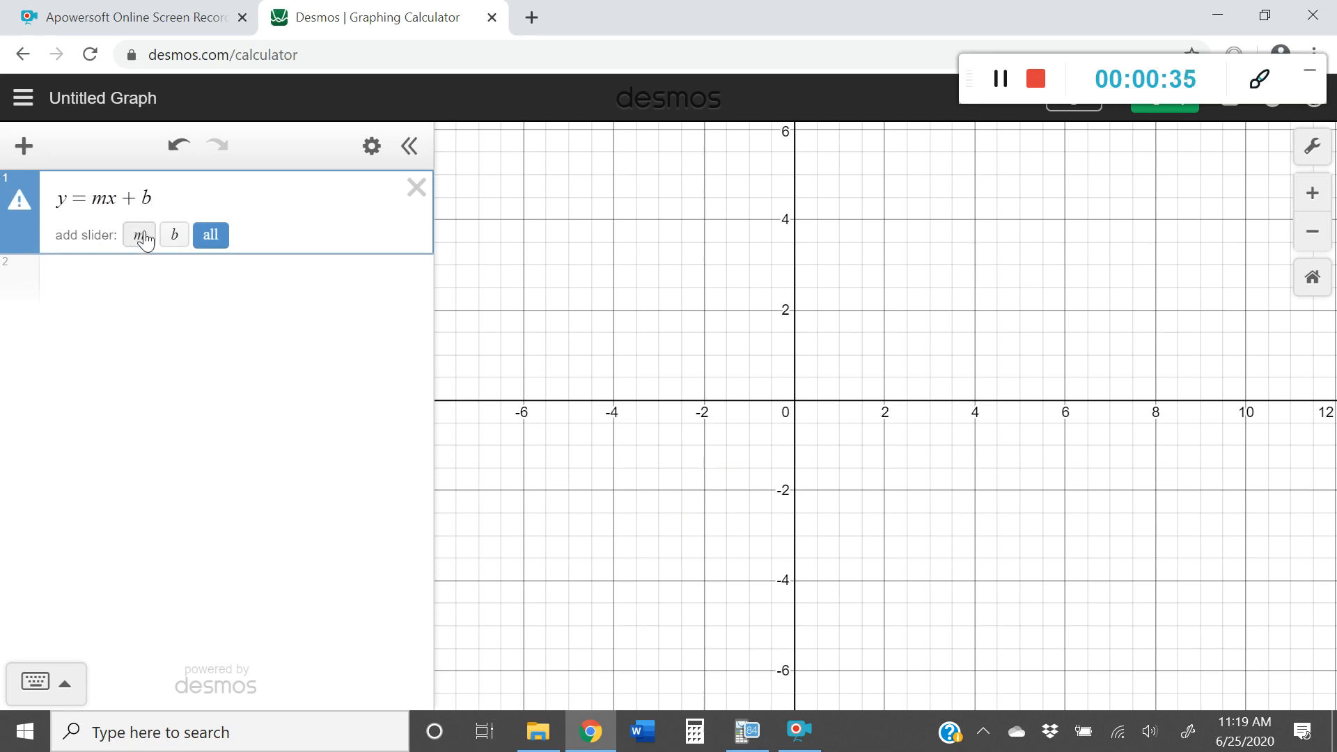
- Create m and b sliders and drag them to slope 3.4 and intercept −1.8
click(210, 235)
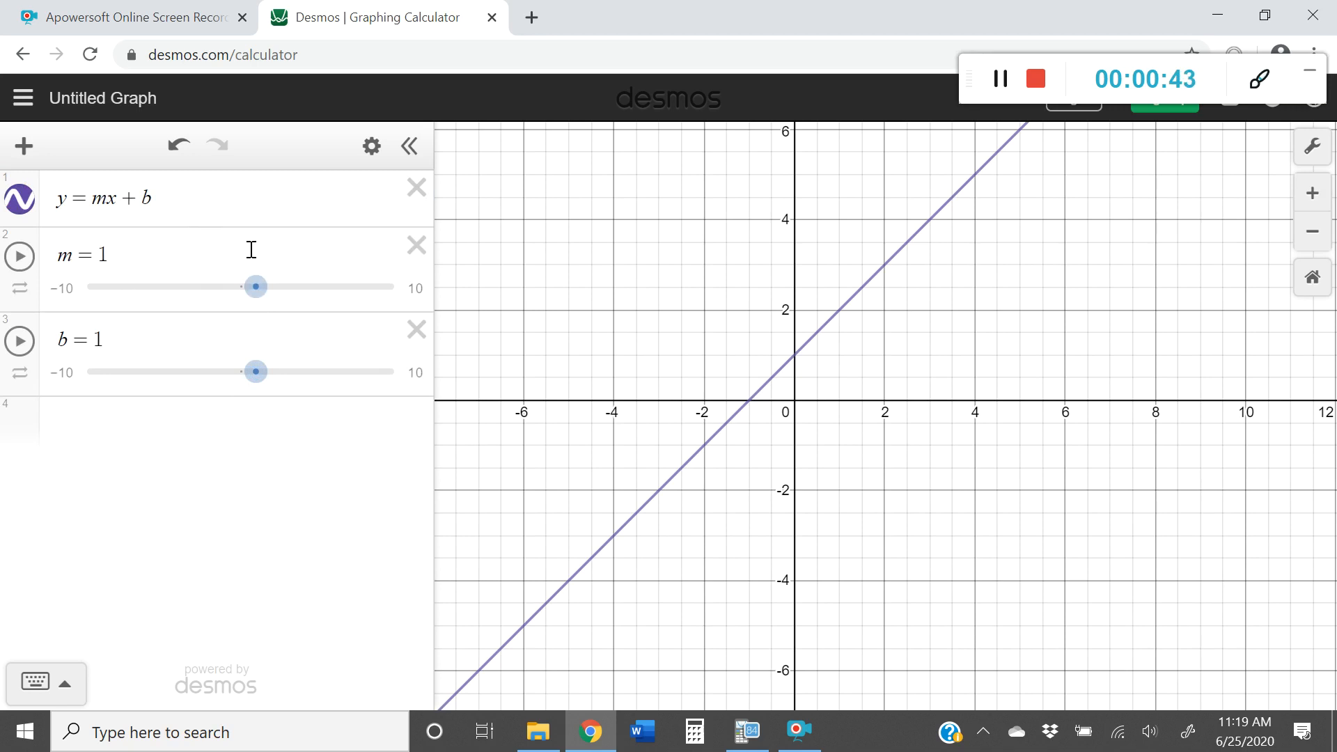
drag(255, 287, 241, 287)
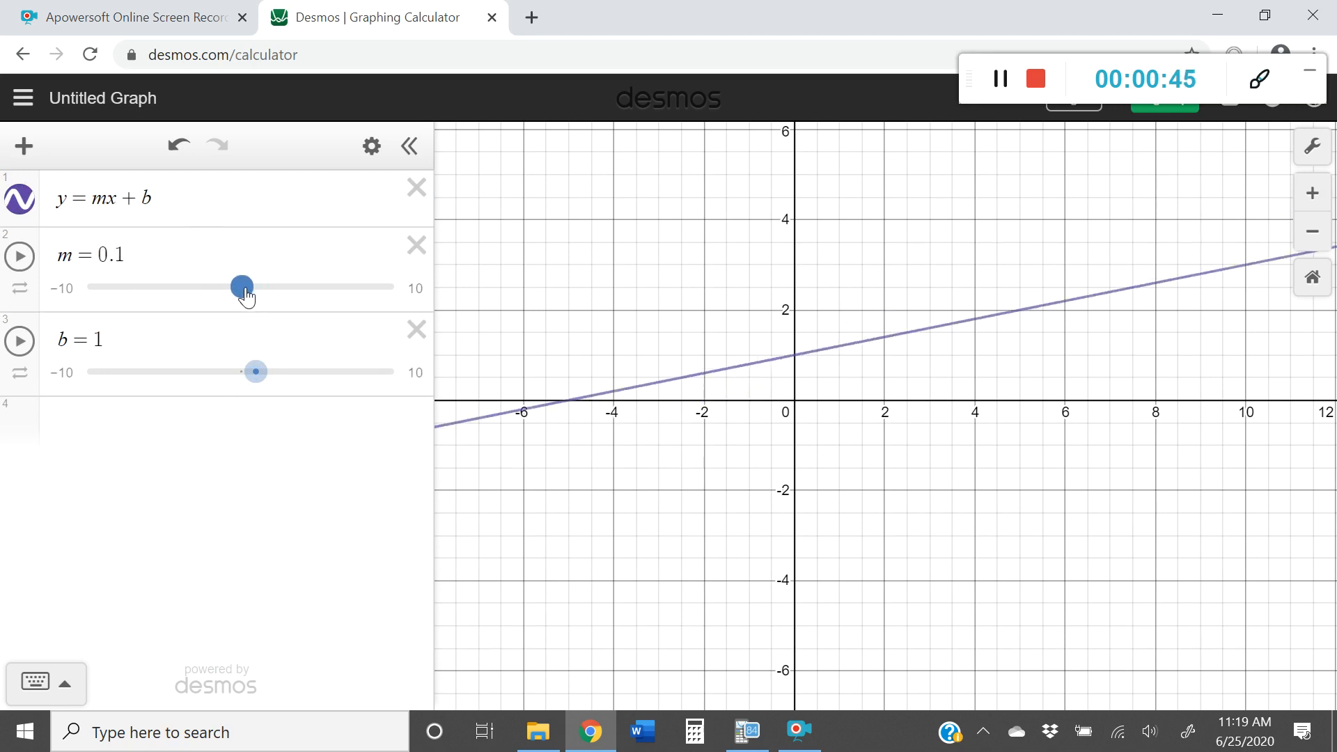
drag(241, 287, 172, 287)
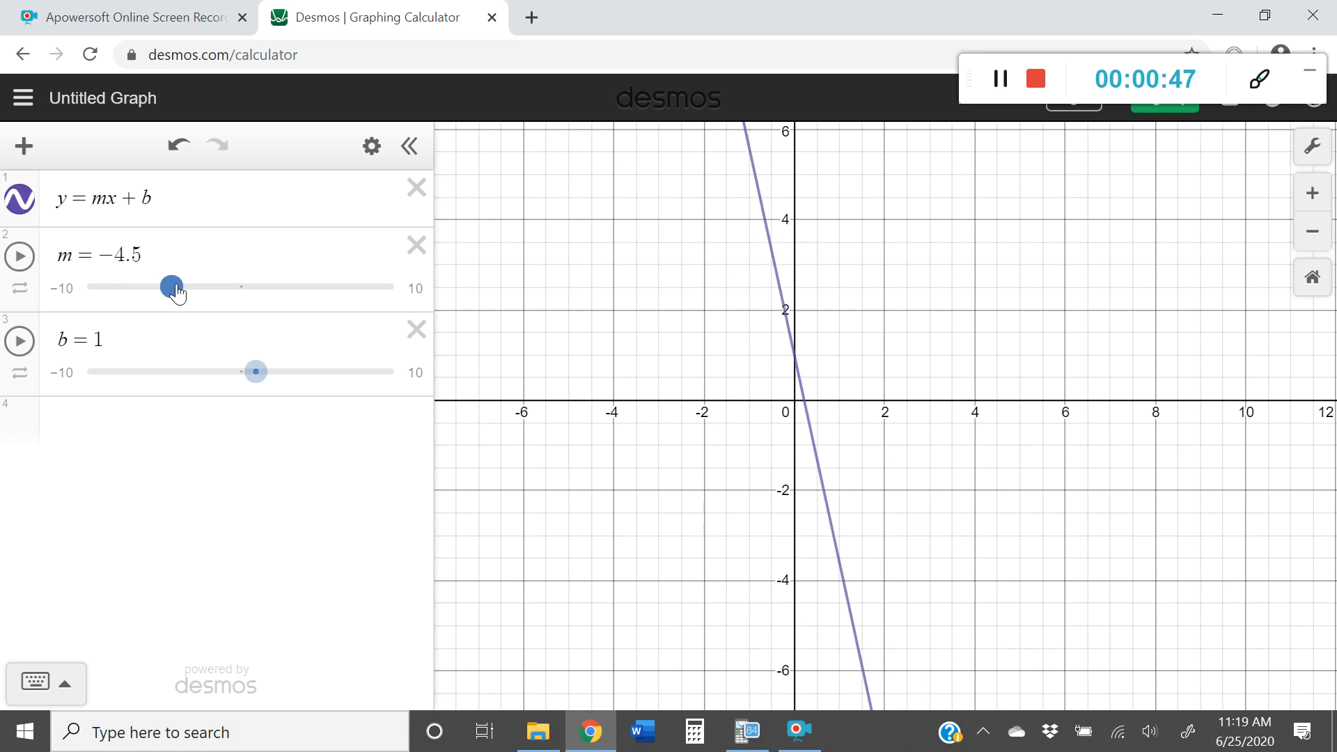
drag(173, 286, 299, 287)
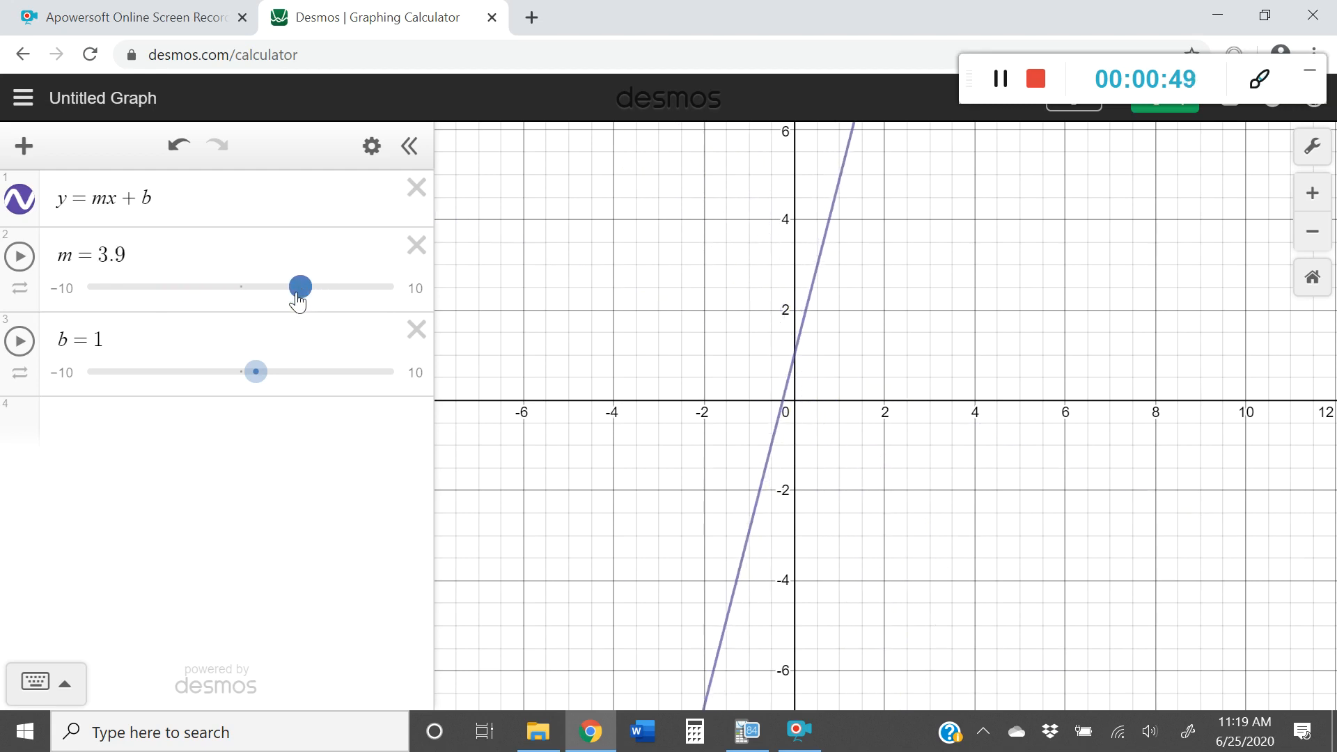
drag(253, 371, 166, 370)
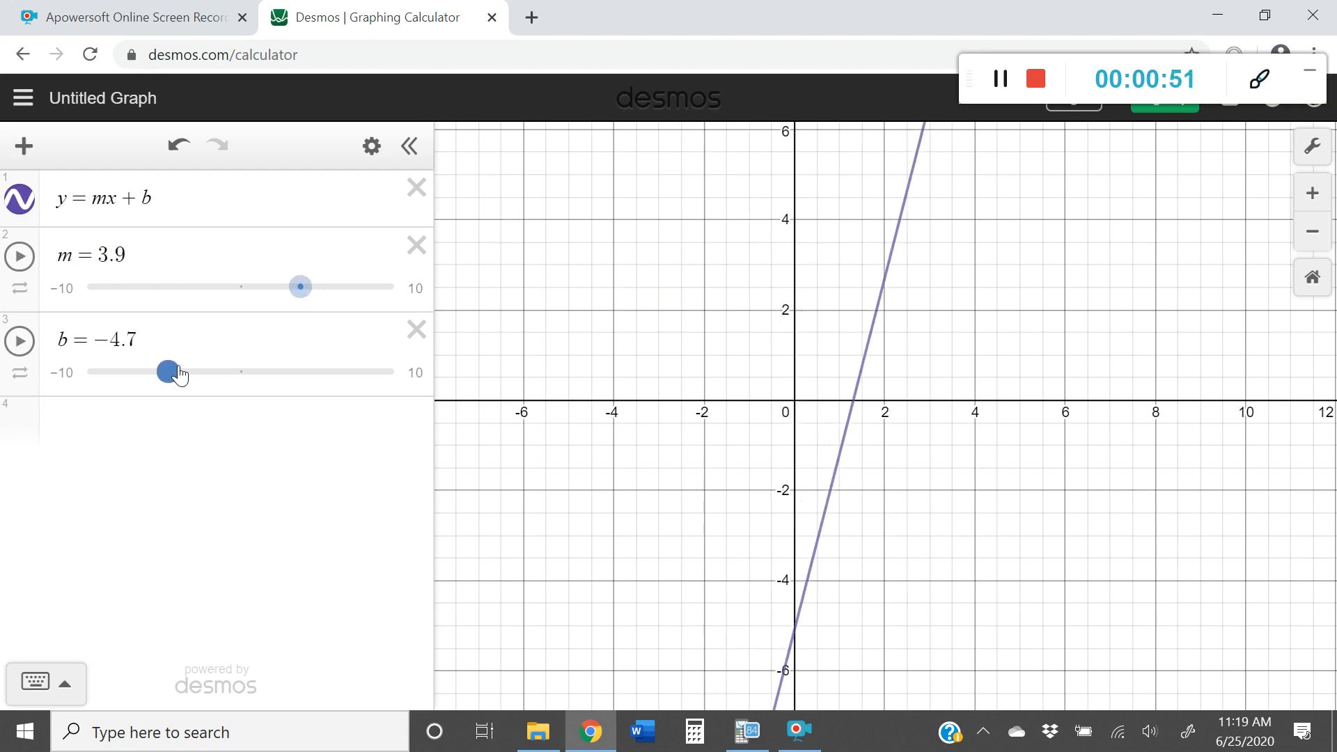
drag(166, 370, 205, 370)
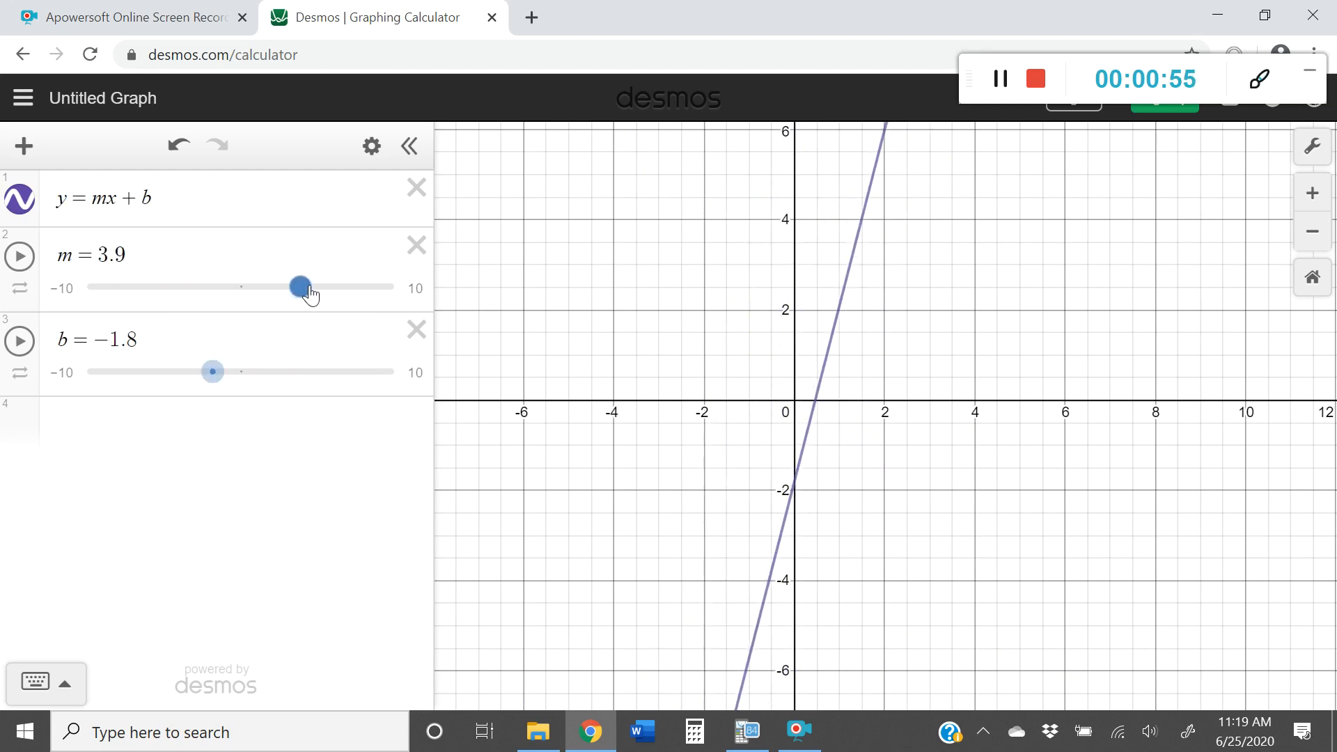
drag(300, 287, 293, 287)
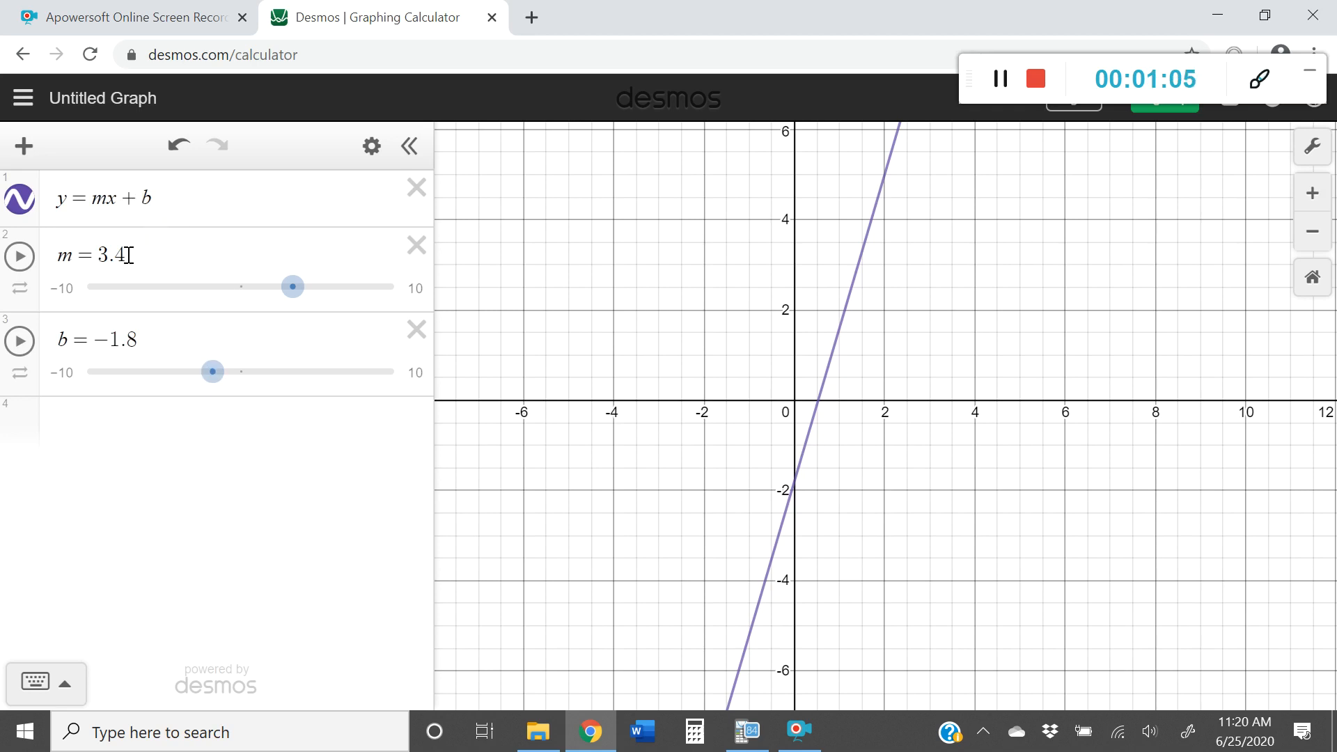
mouse_move(143, 439)
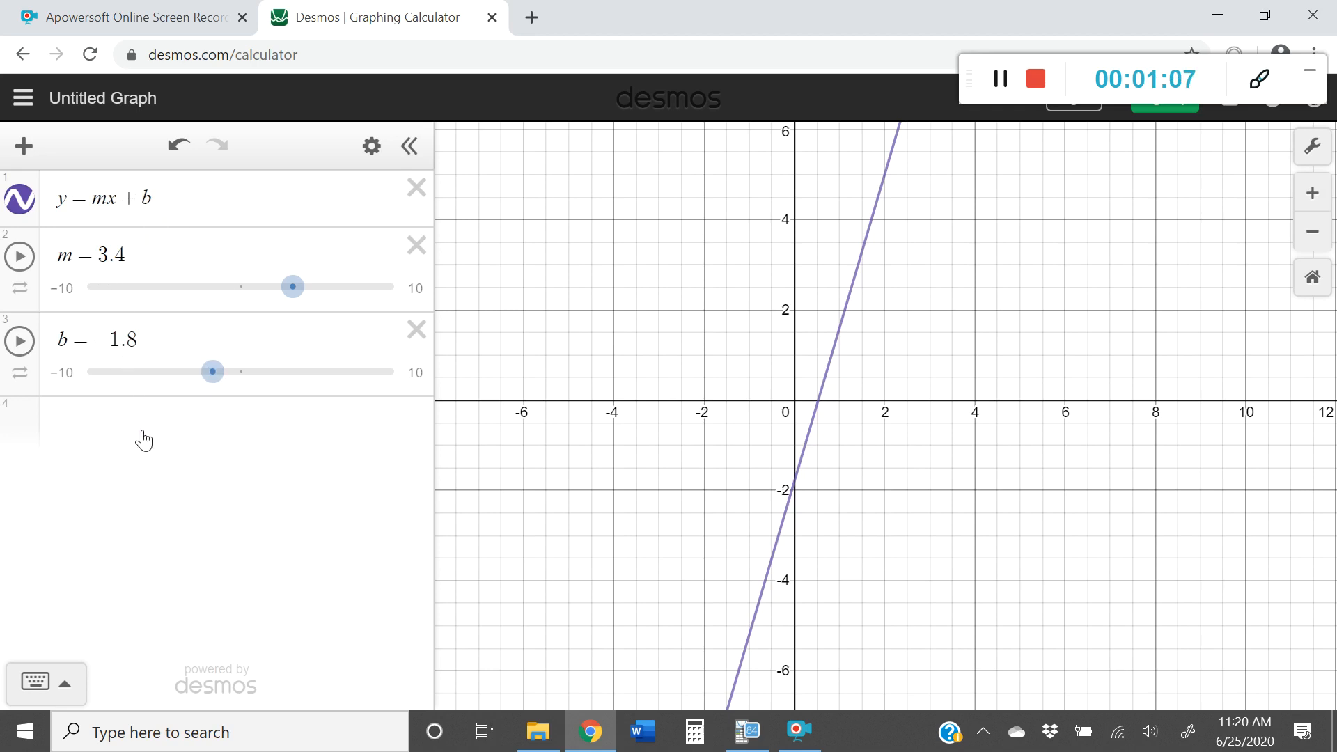
- Add y = 3.4x − 1.8 in a new row so it coincides with the slider line
click(170, 426)
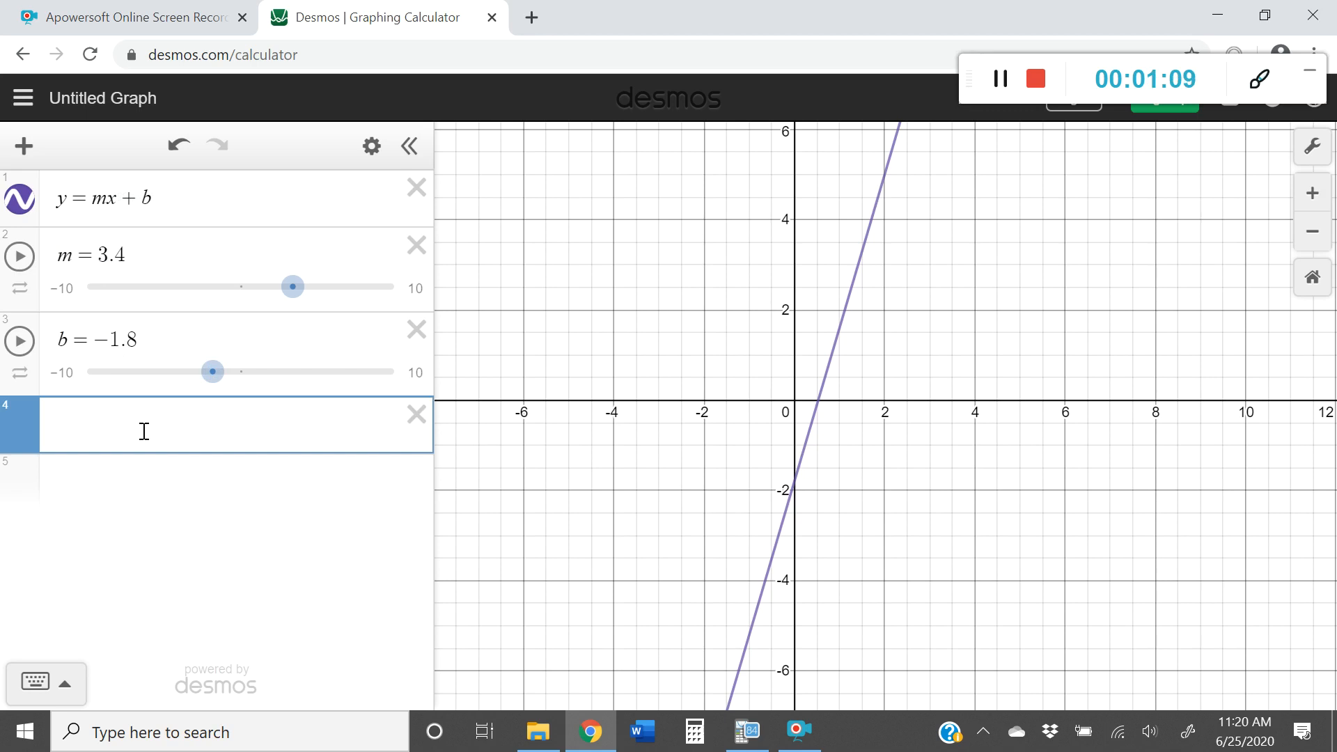
text(y)
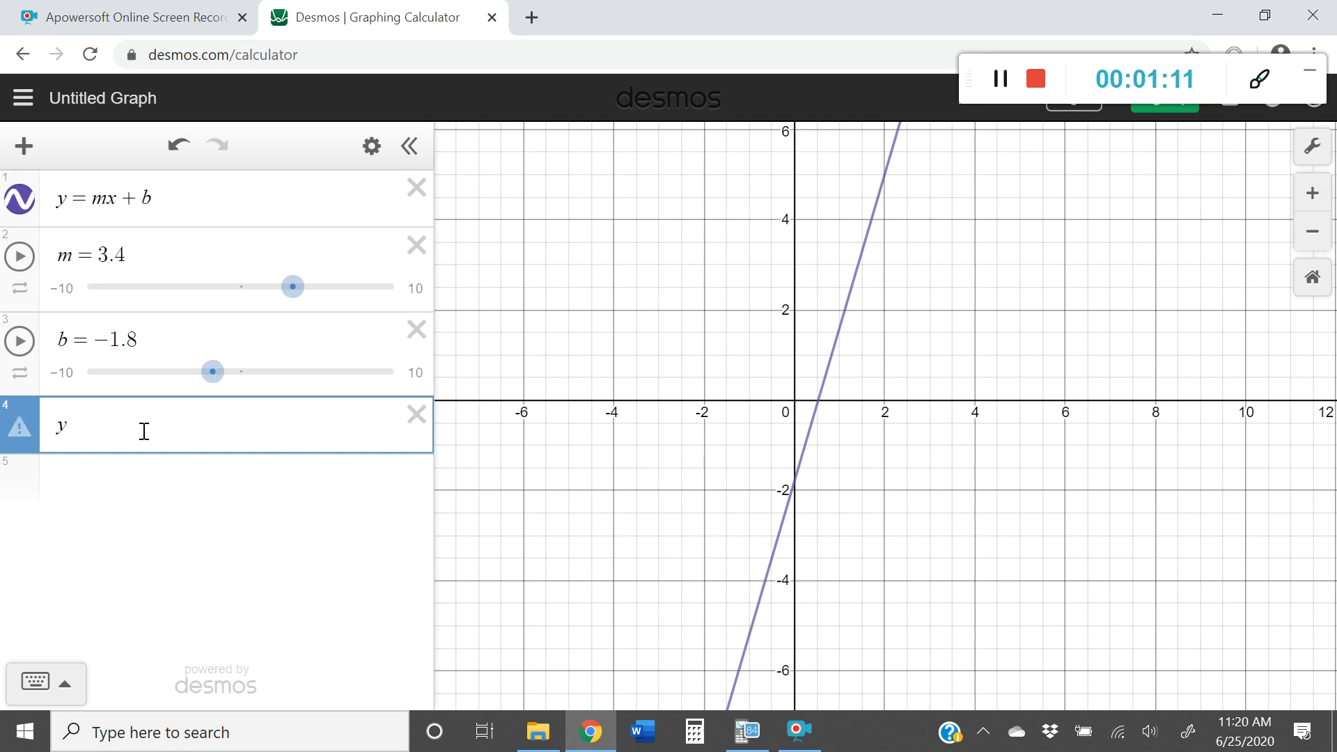
text(=)
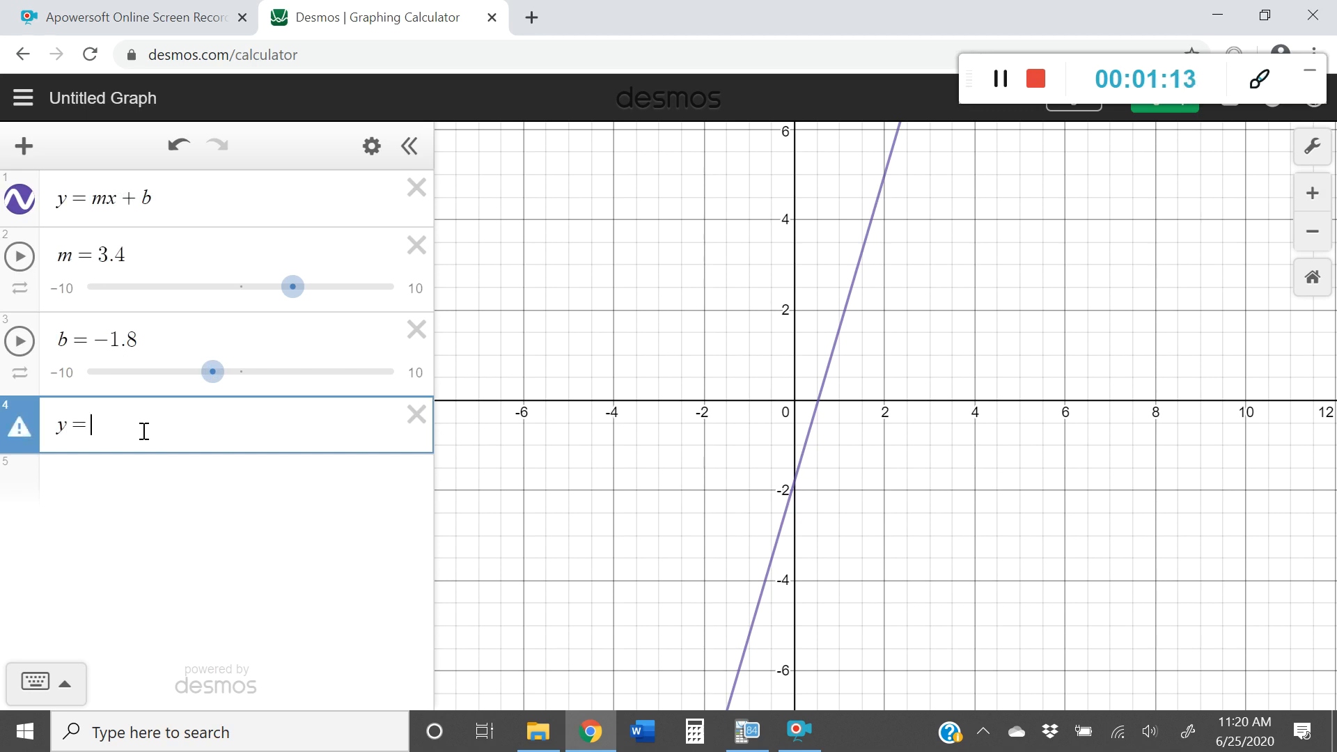
text(3.)
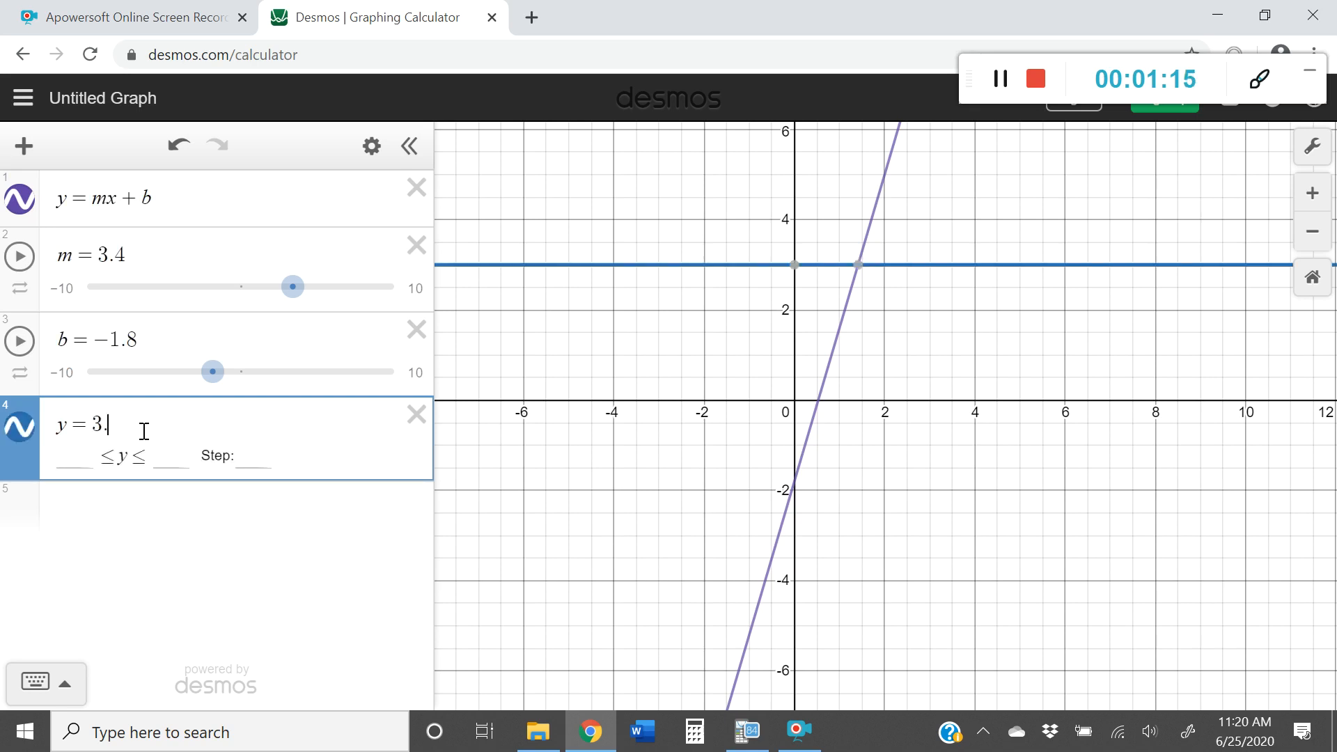
text(4x)
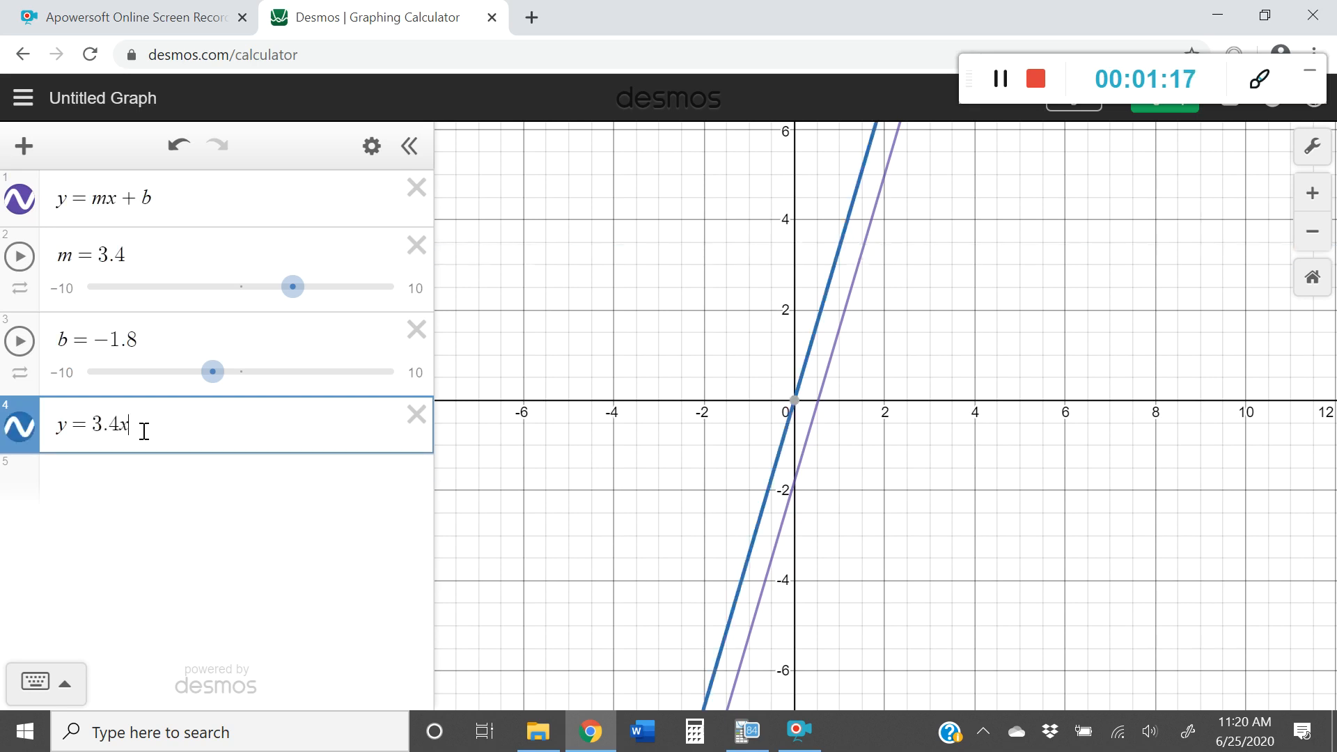
text(-1.)
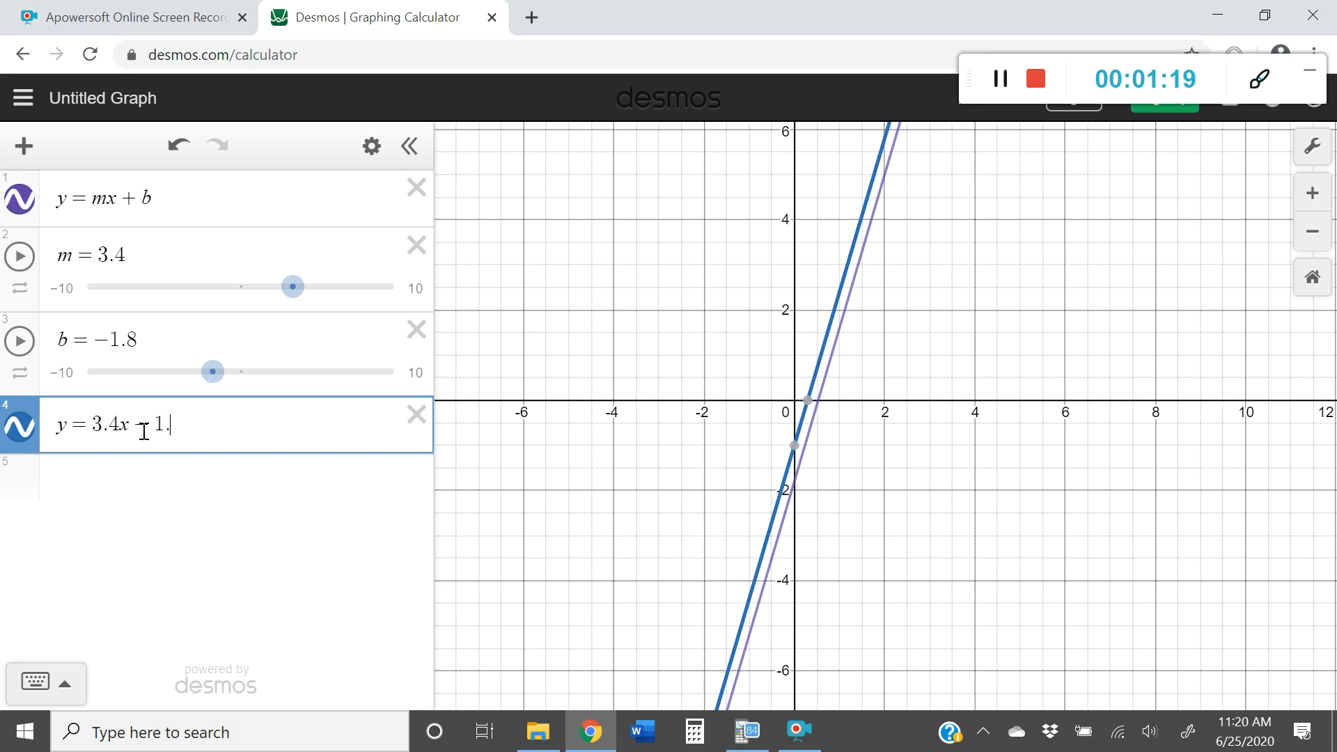
text(8)
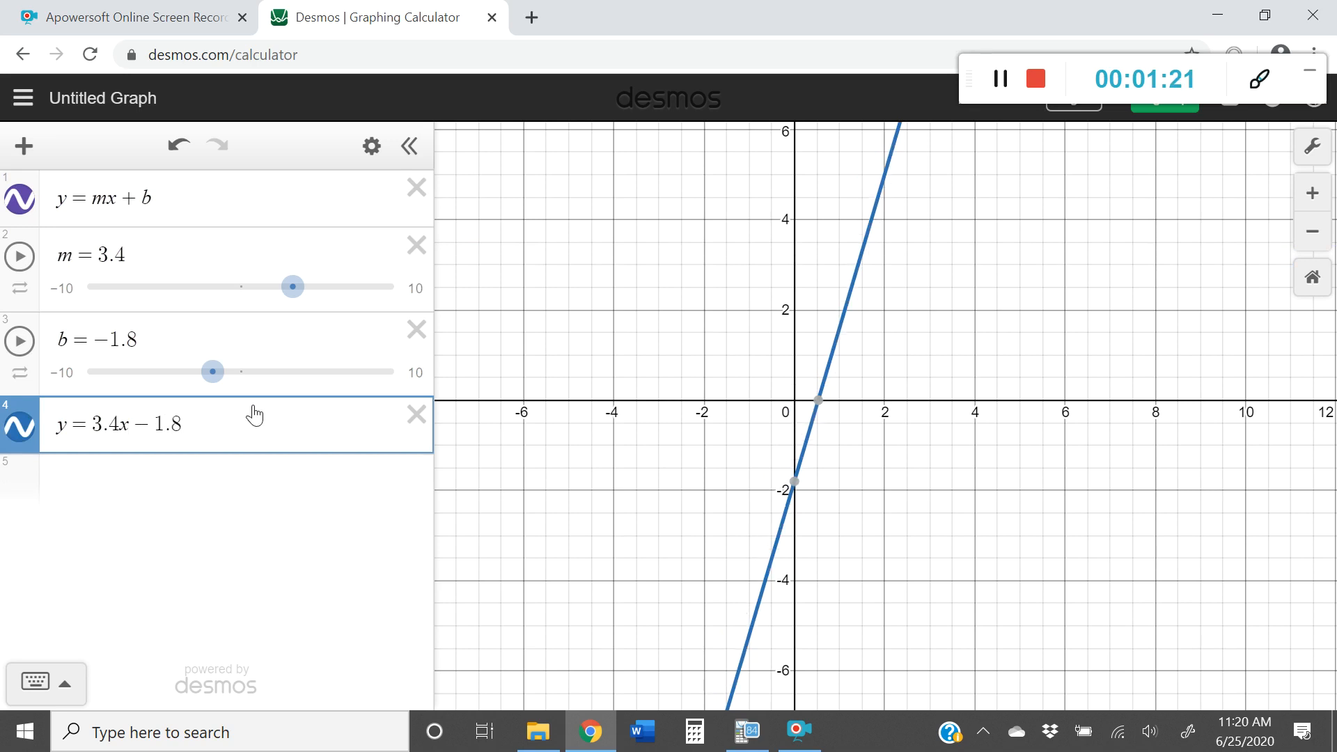
mouse_move(260, 289)
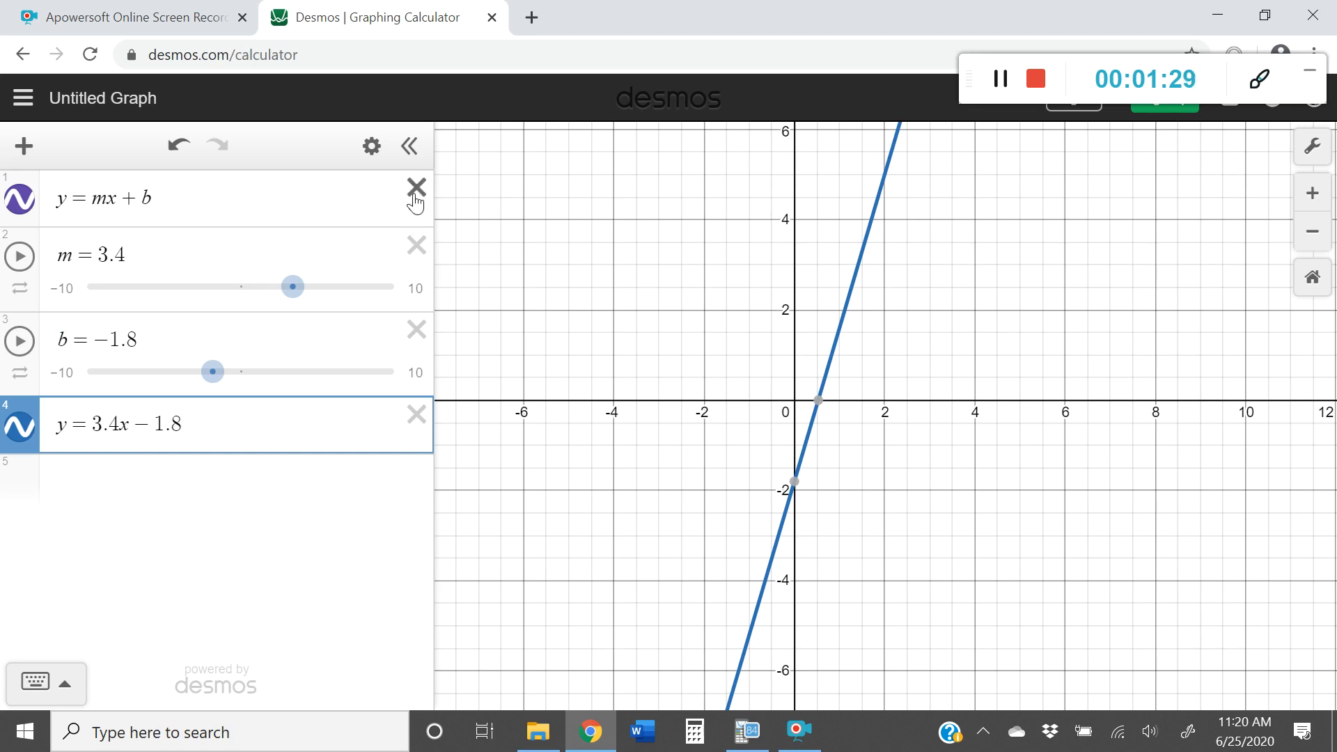
- Delete the linear expressions and sliders, leaving an empty expression list
click(416, 185)
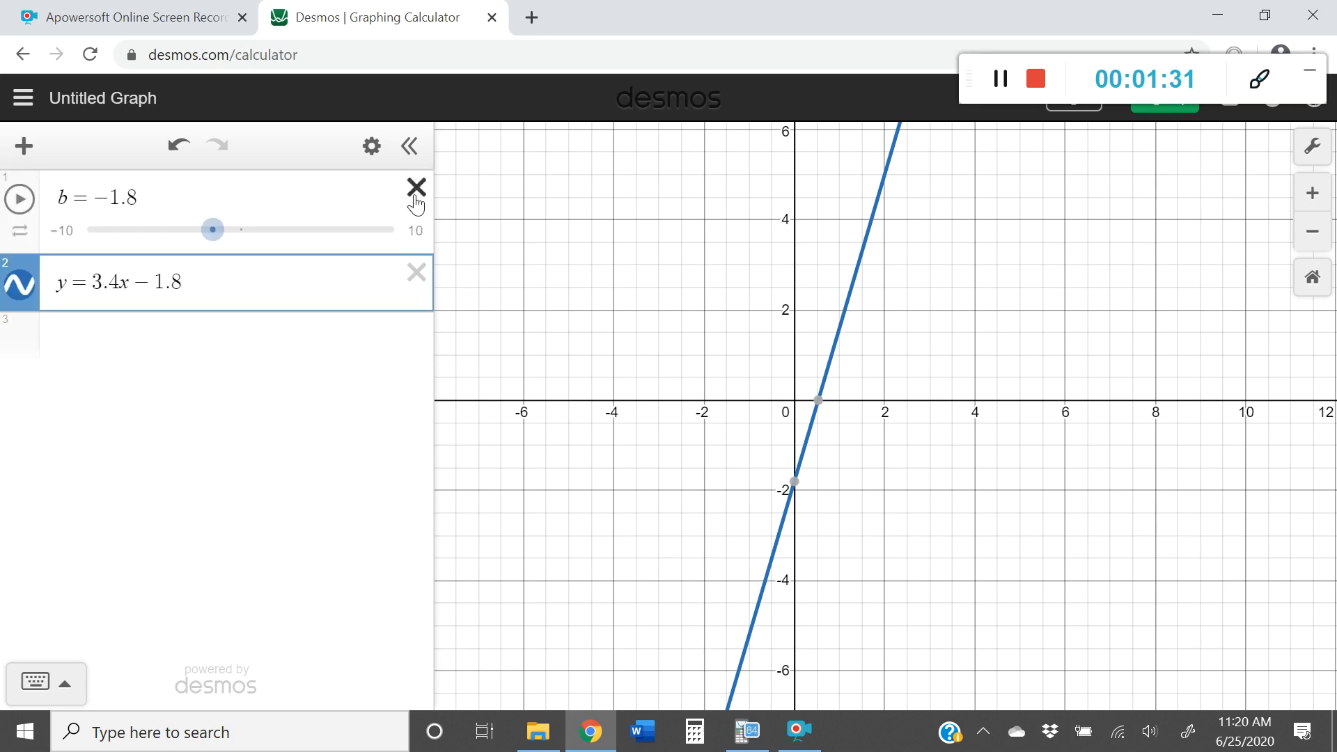
click(416, 186)
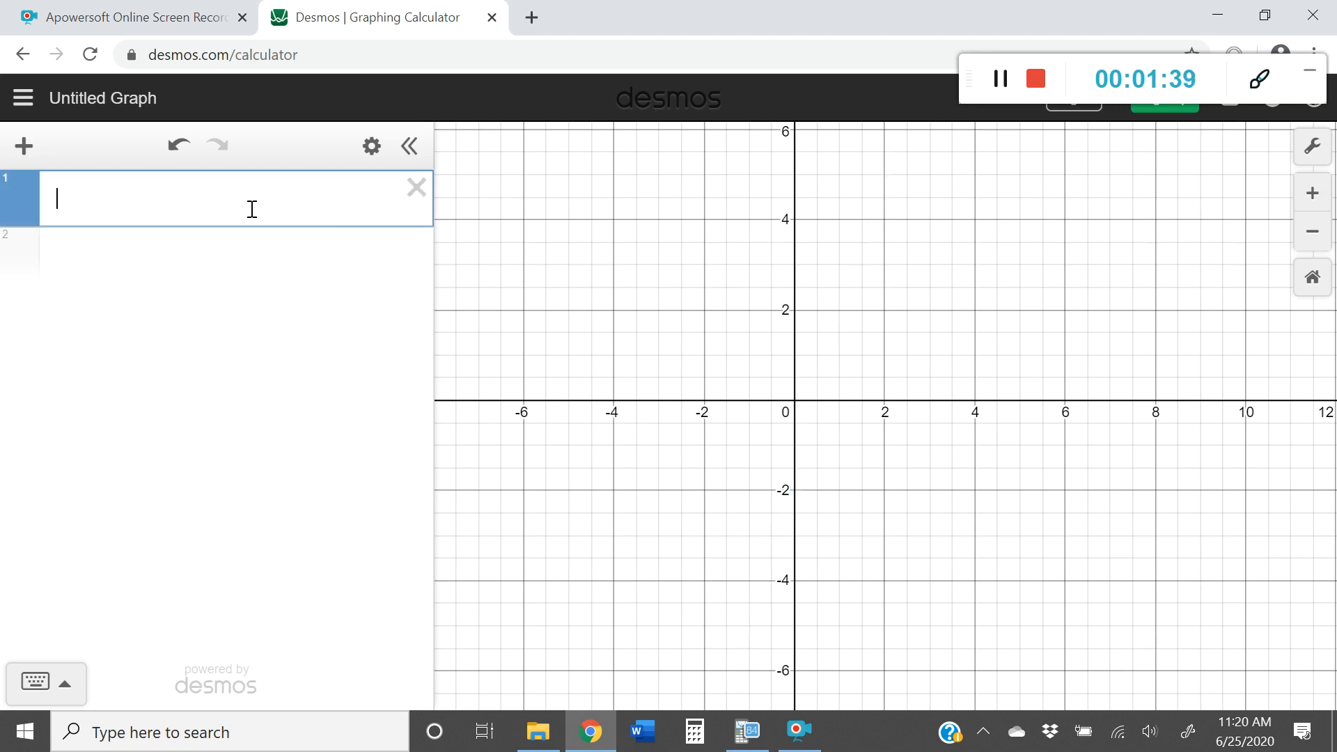
- Enter y = ax² + bx + c as the first expression
text(y)
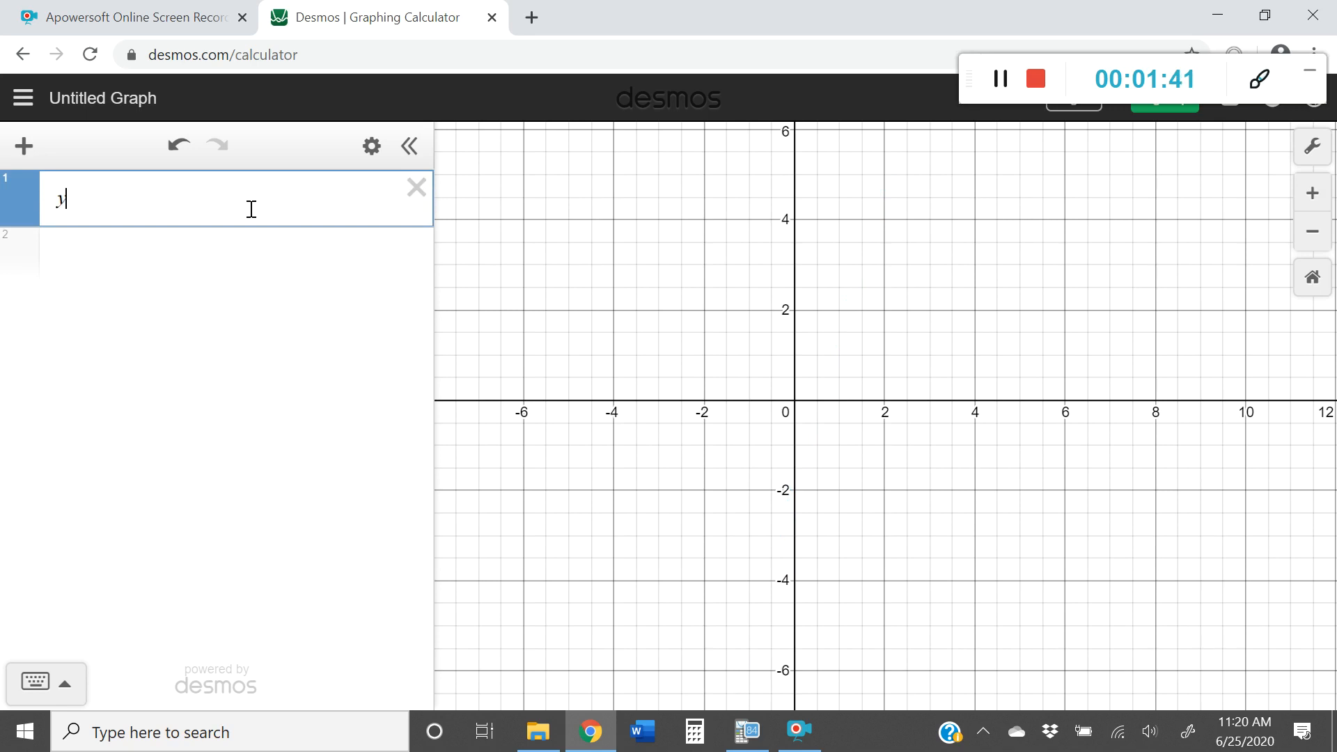
text(y=)
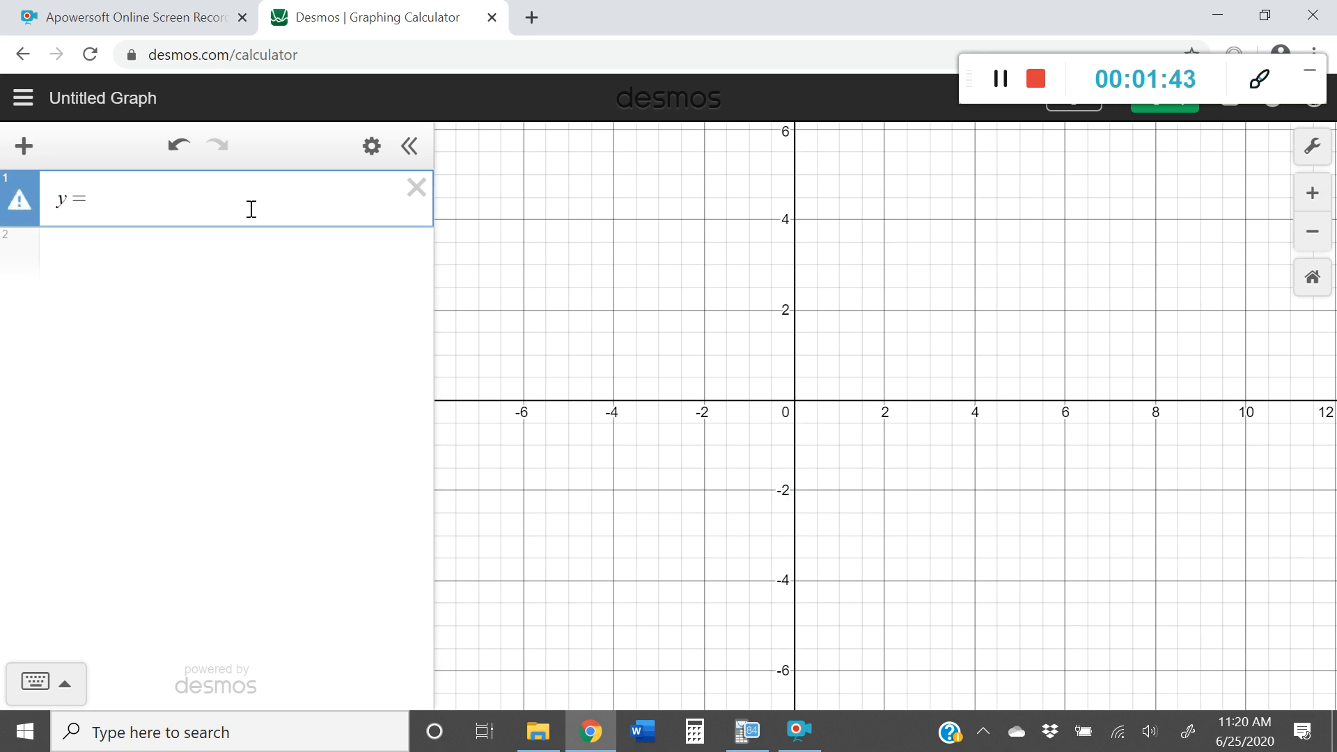
text(ax^2 + bx + c)
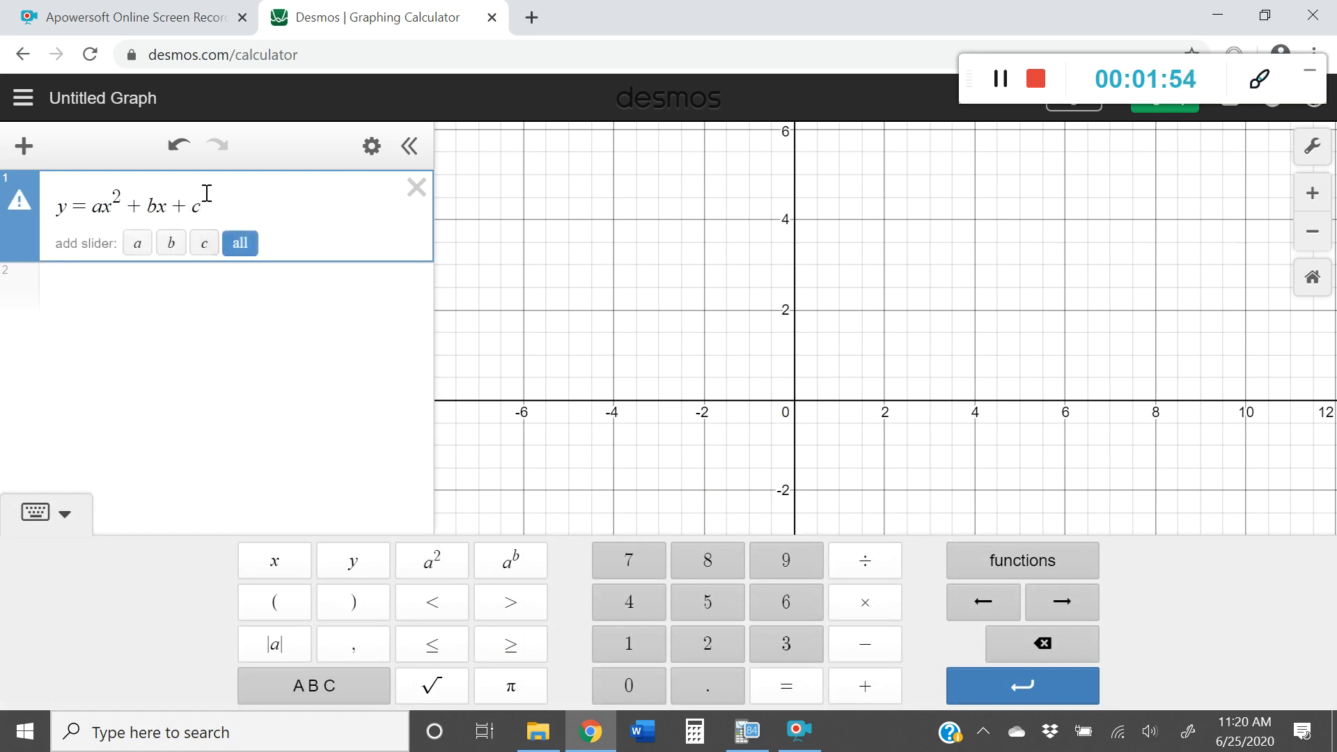
- Create a, b, c sliders and set them to 0.8, 2.8 and −1.9
click(239, 242)
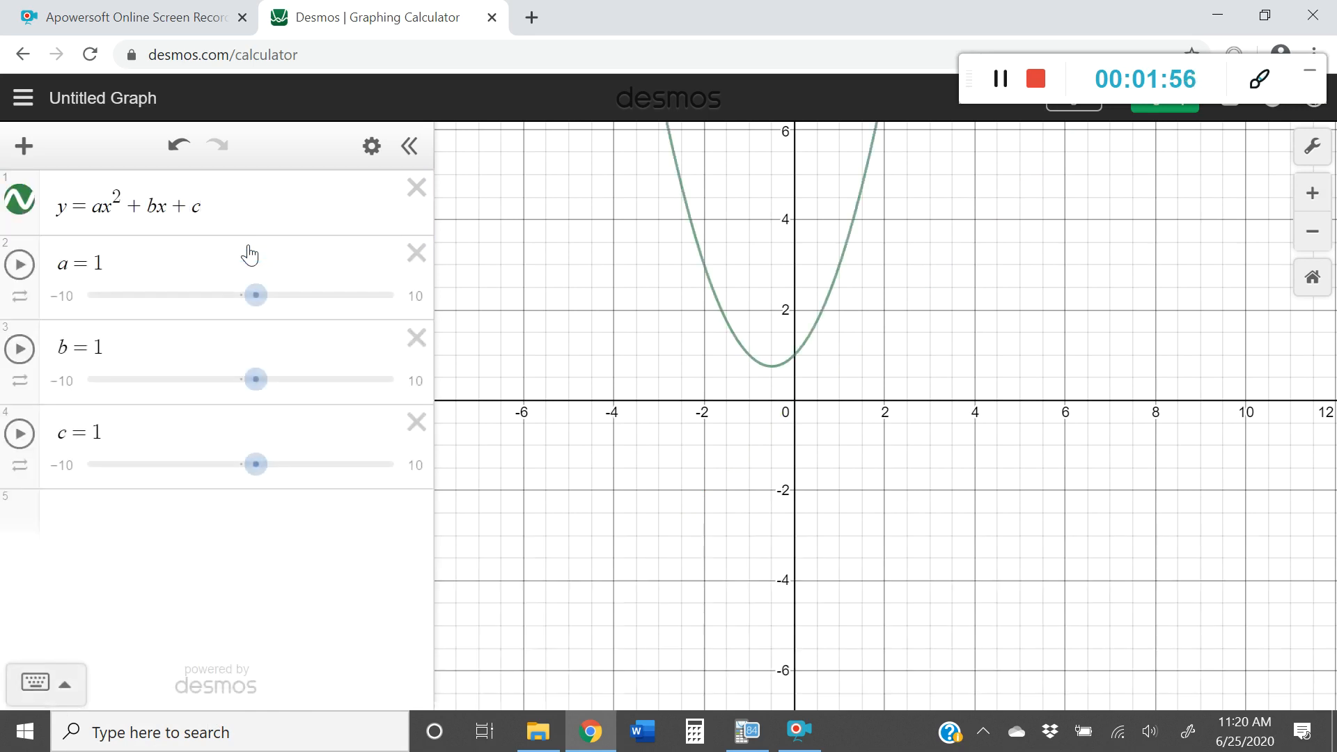
click(253, 295)
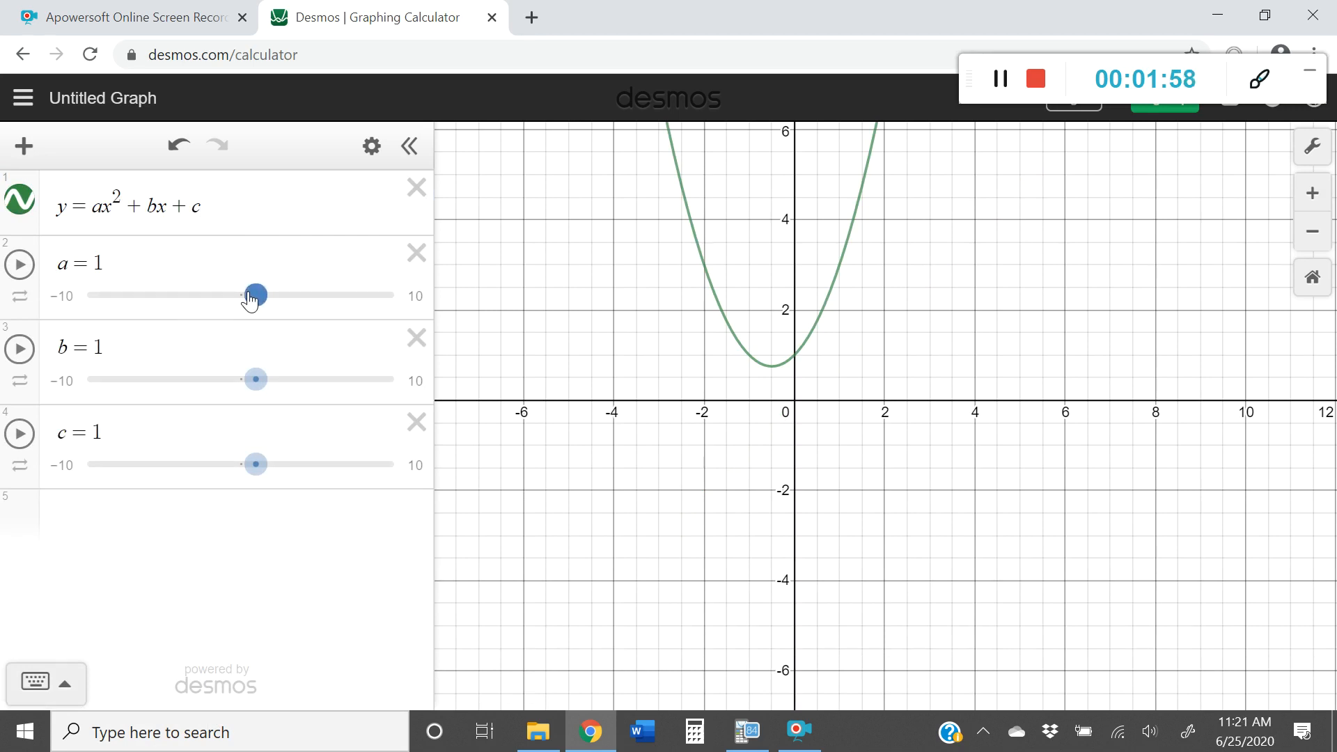
drag(256, 294, 249, 294)
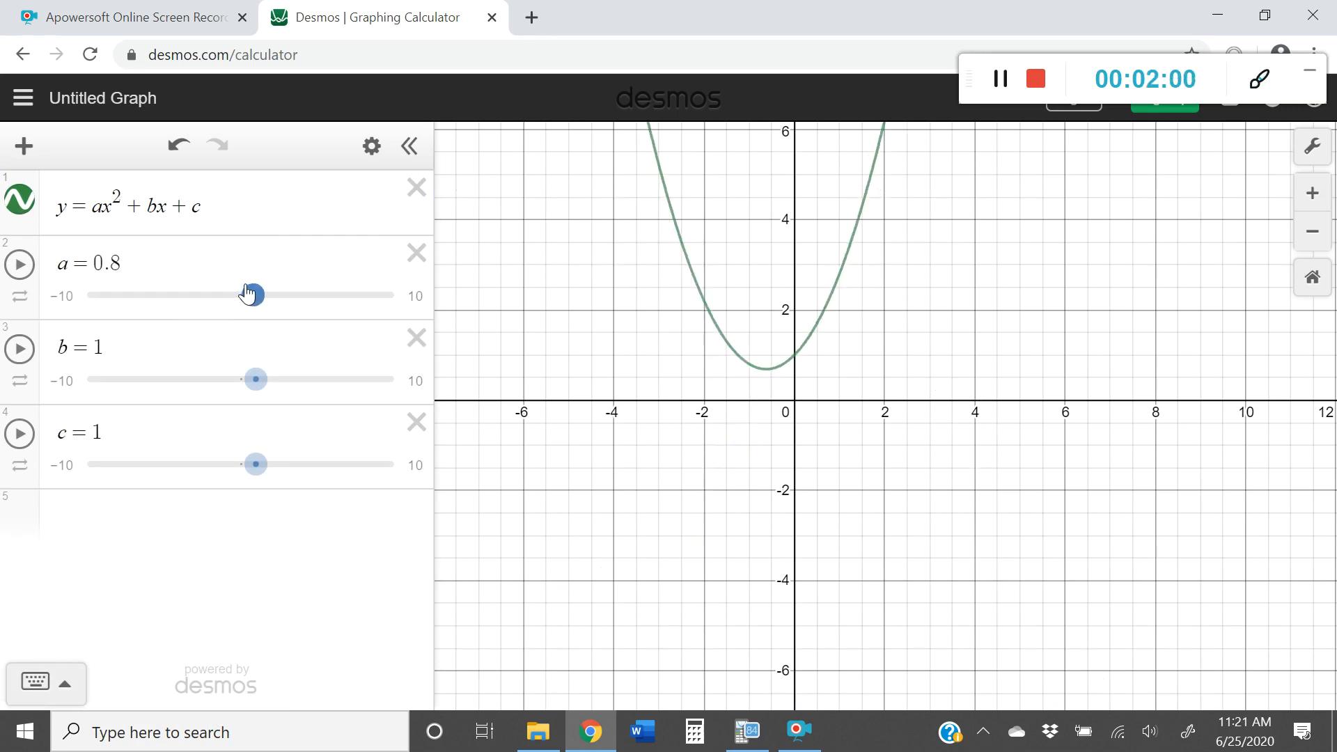
drag(254, 379, 292, 379)
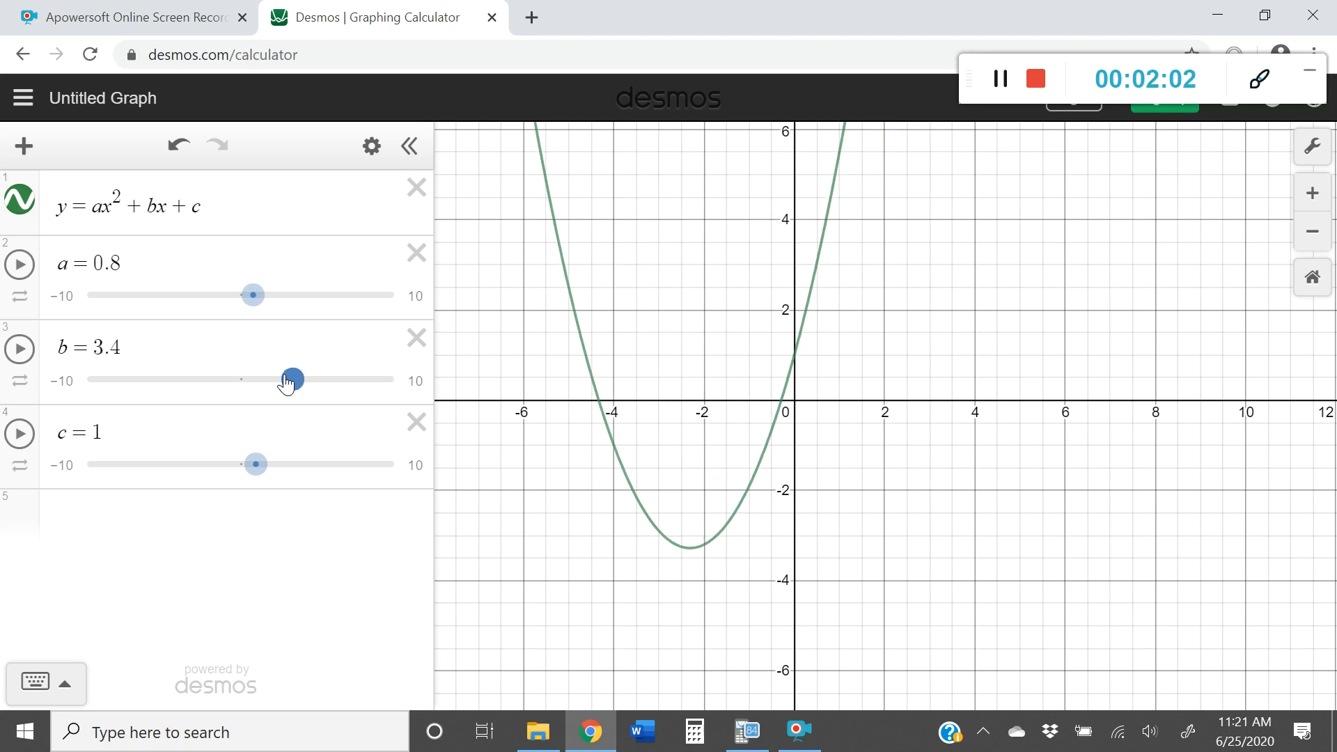
drag(253, 463, 227, 464)
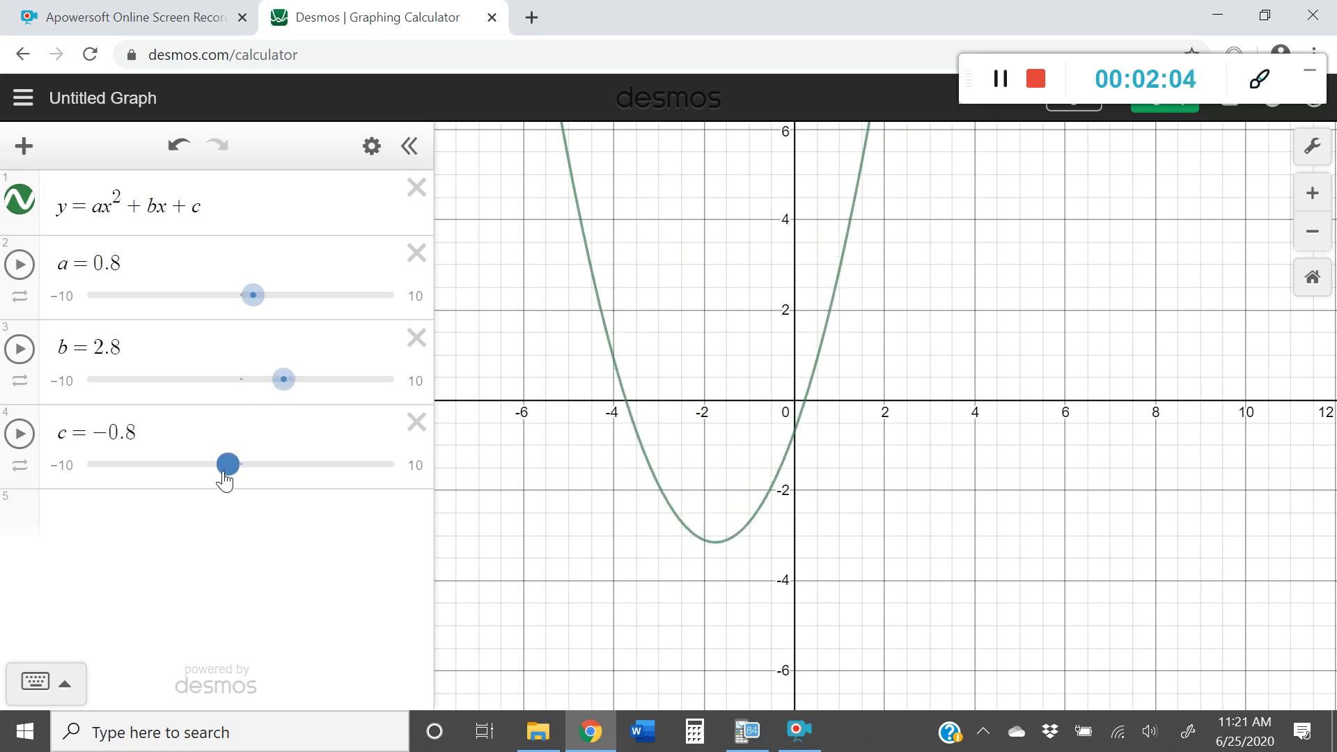
drag(227, 462, 211, 463)
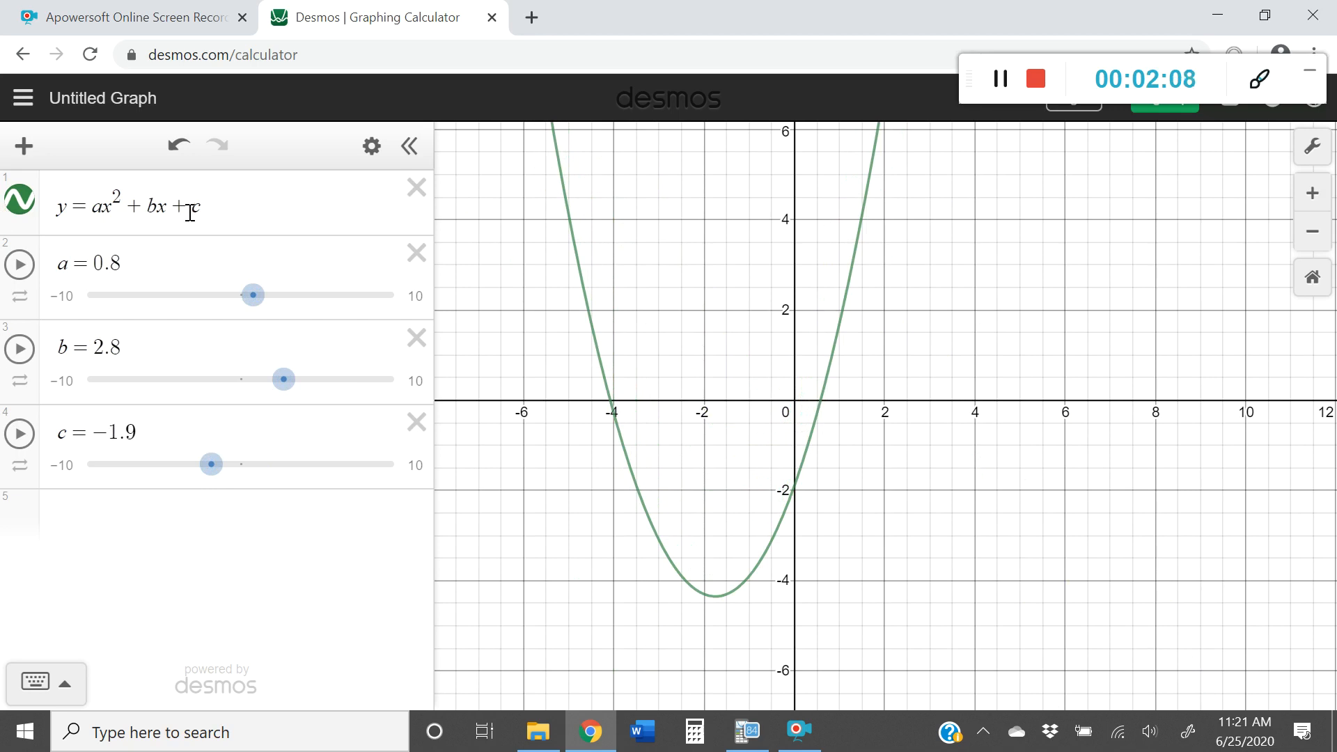
click(213, 415)
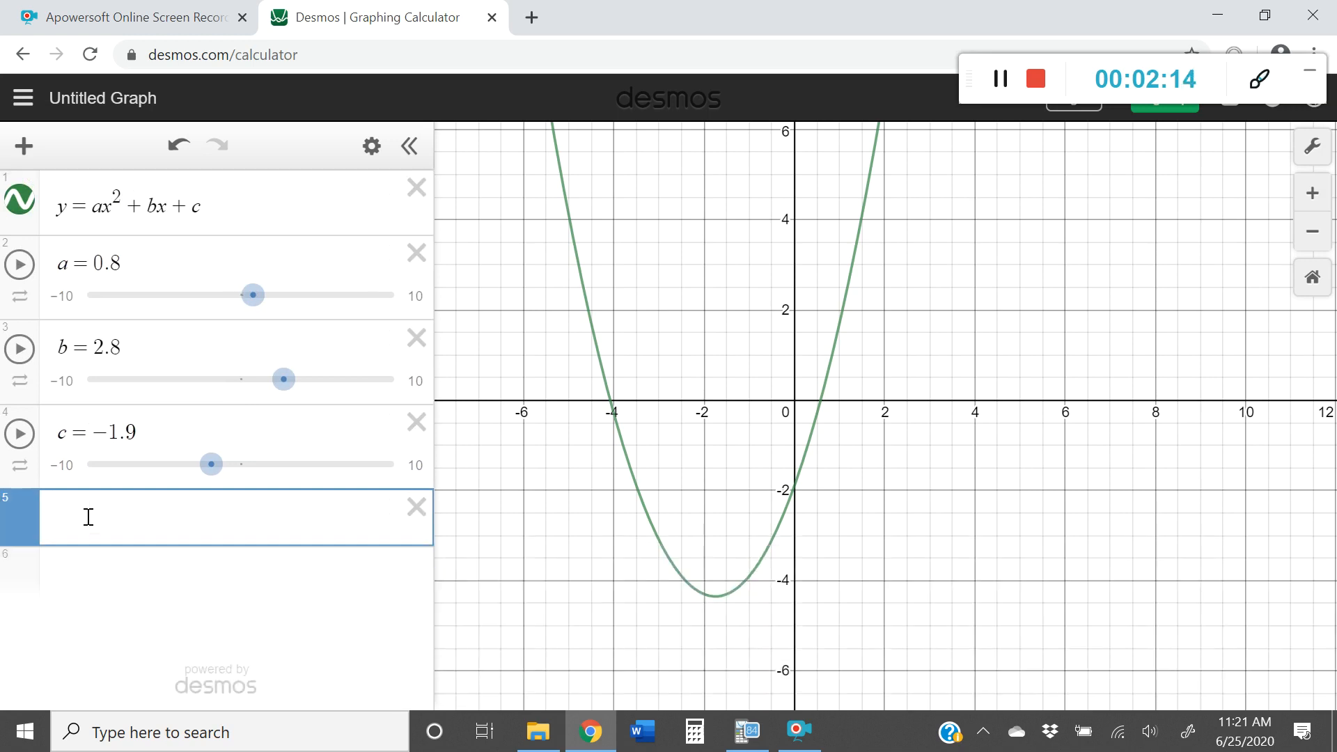
- Type y = 0.8x² + 2.8x − 1.9 to overlay the slider-driven parabola
text(y=)
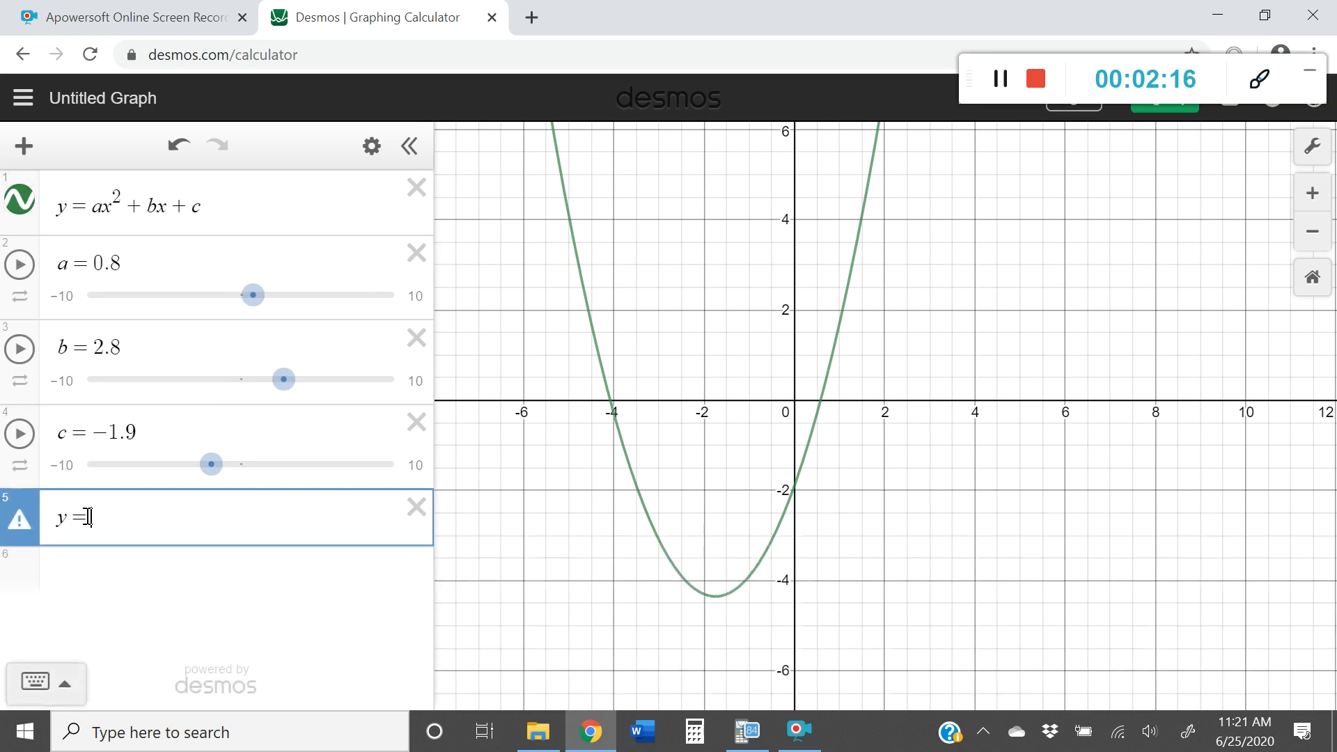
text(0.8)
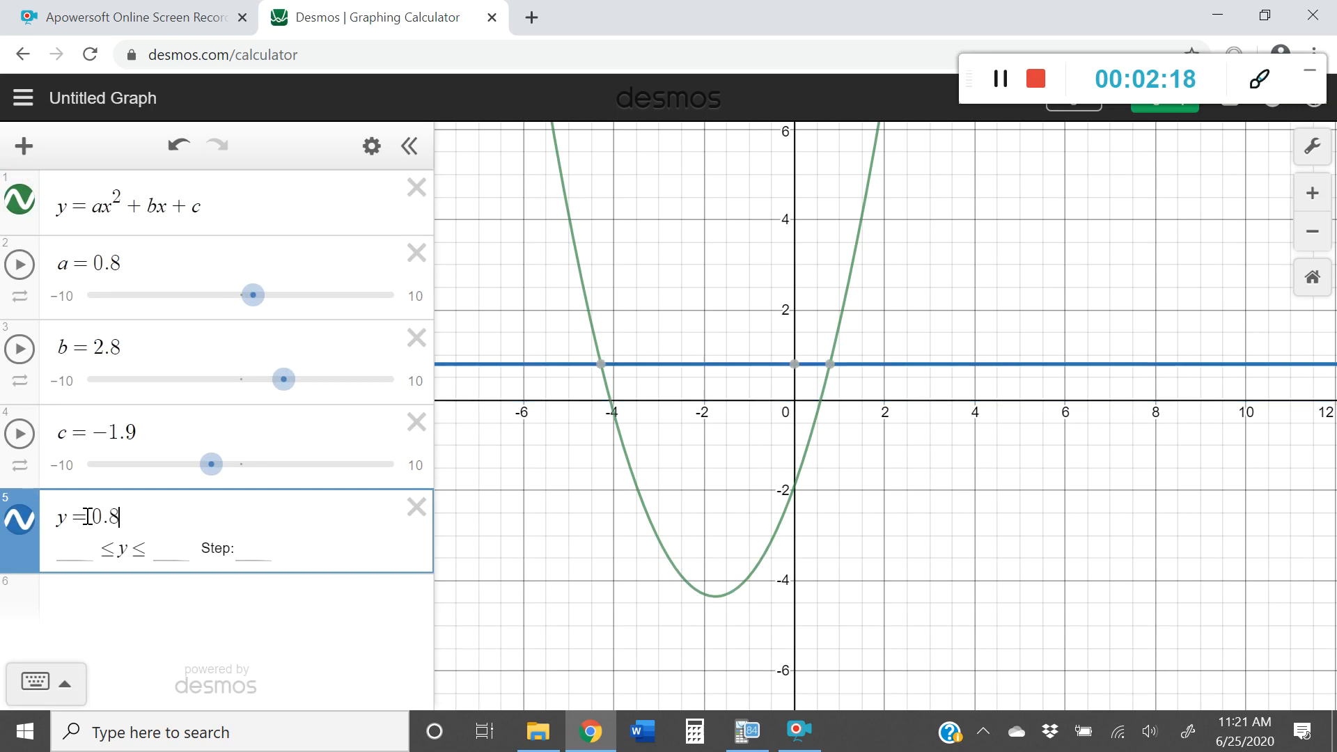
text(x)
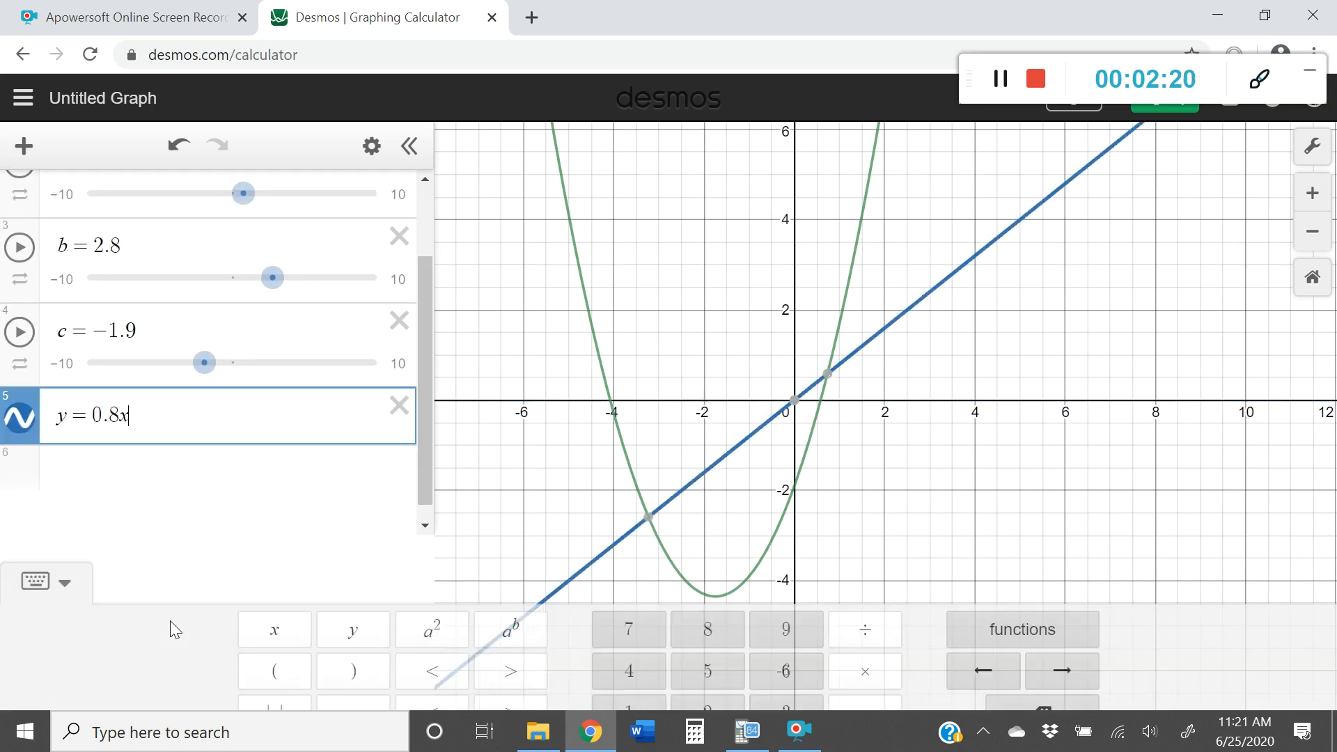
text(^2)
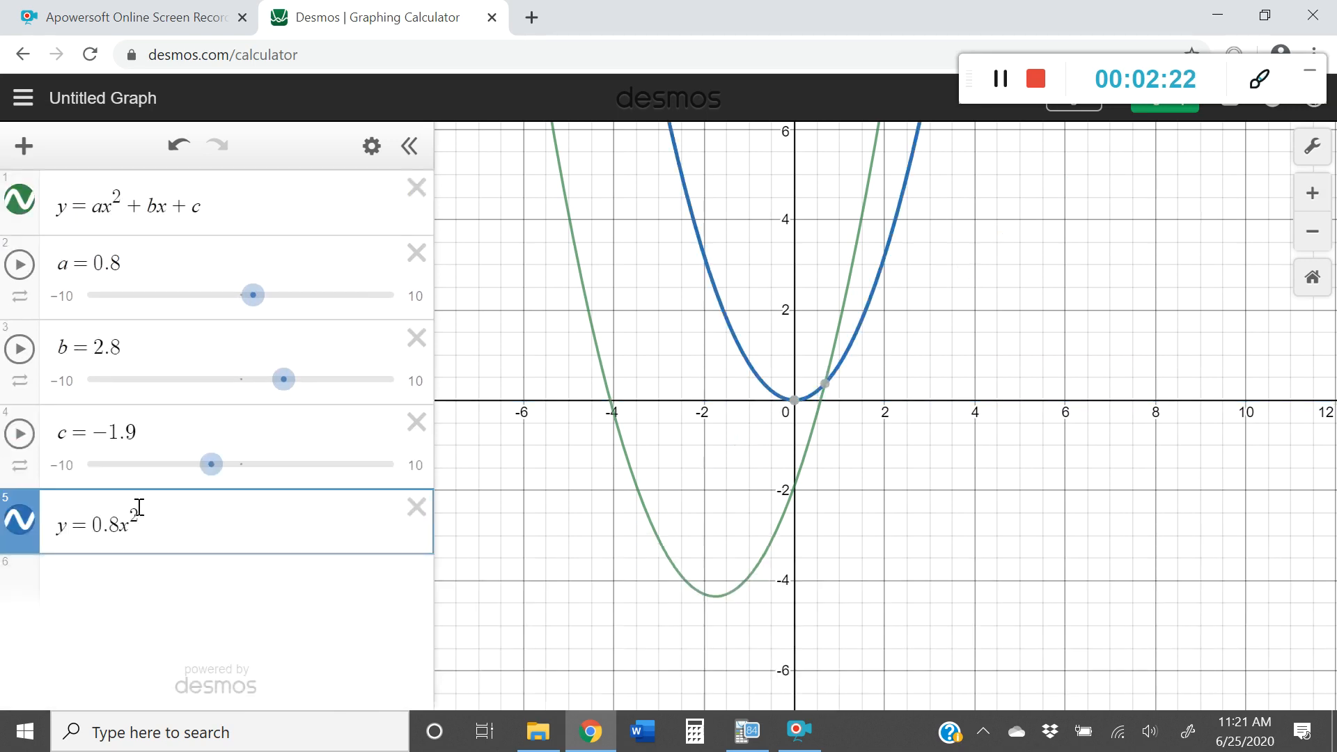
text(+)
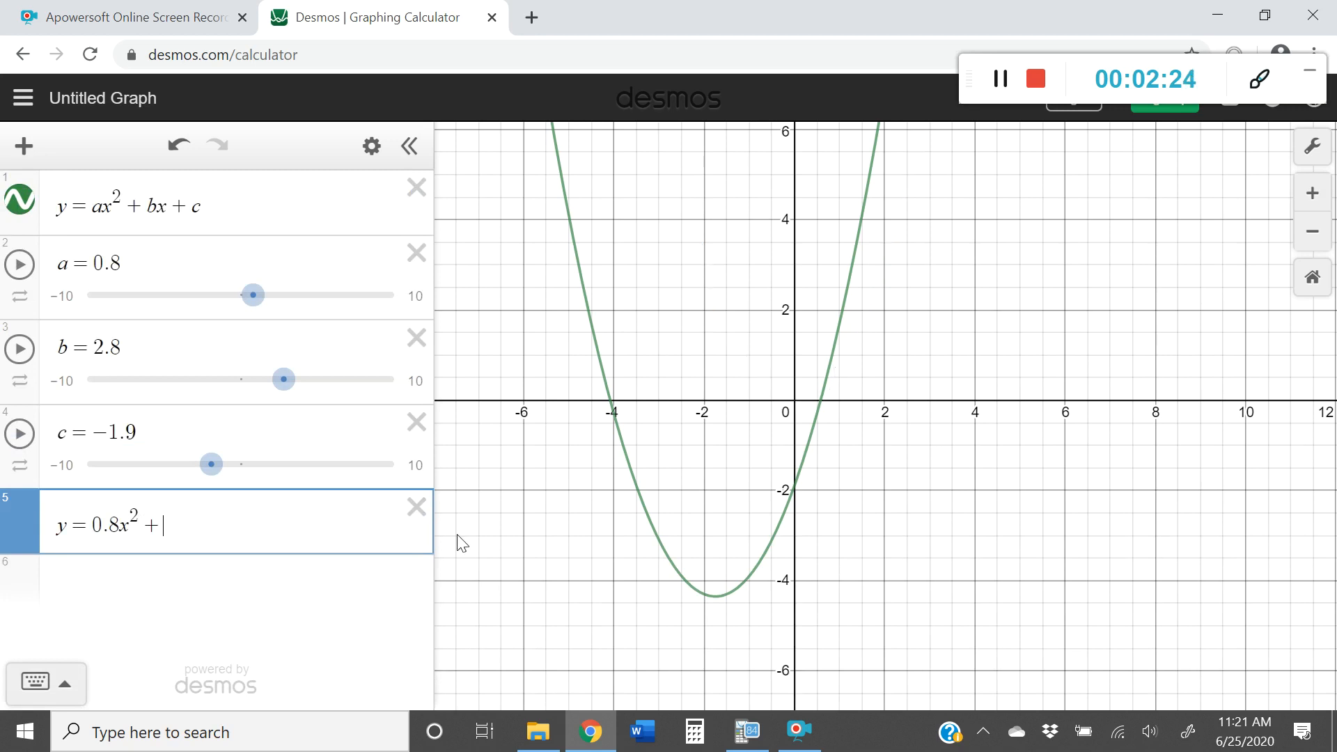
text(2.8x)
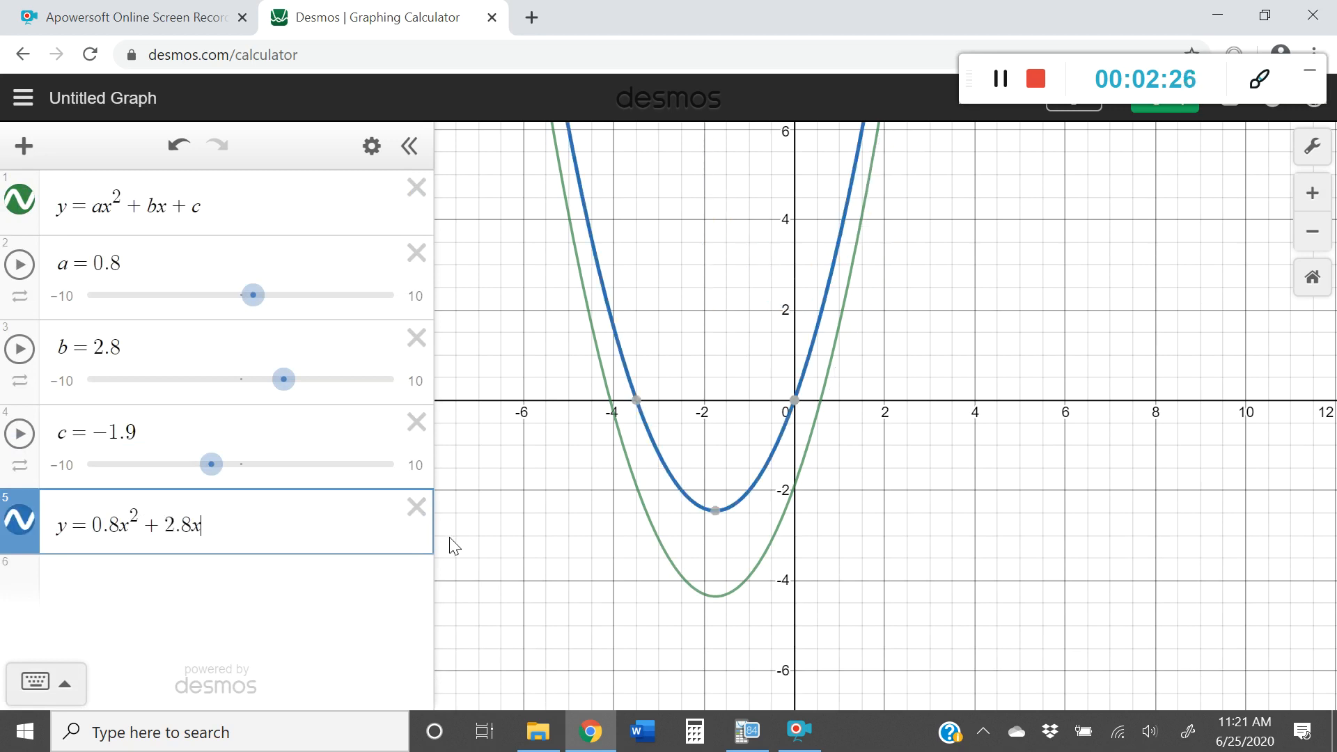
text(- 1.9)
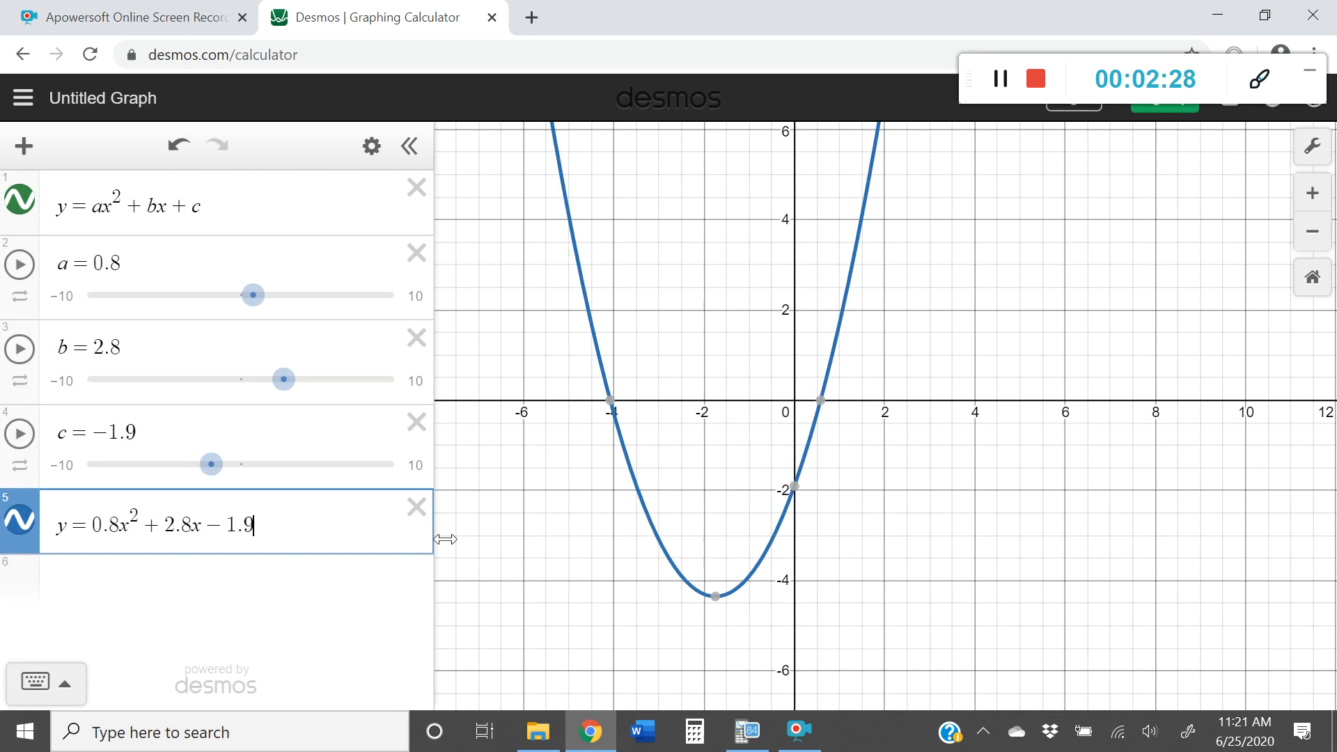